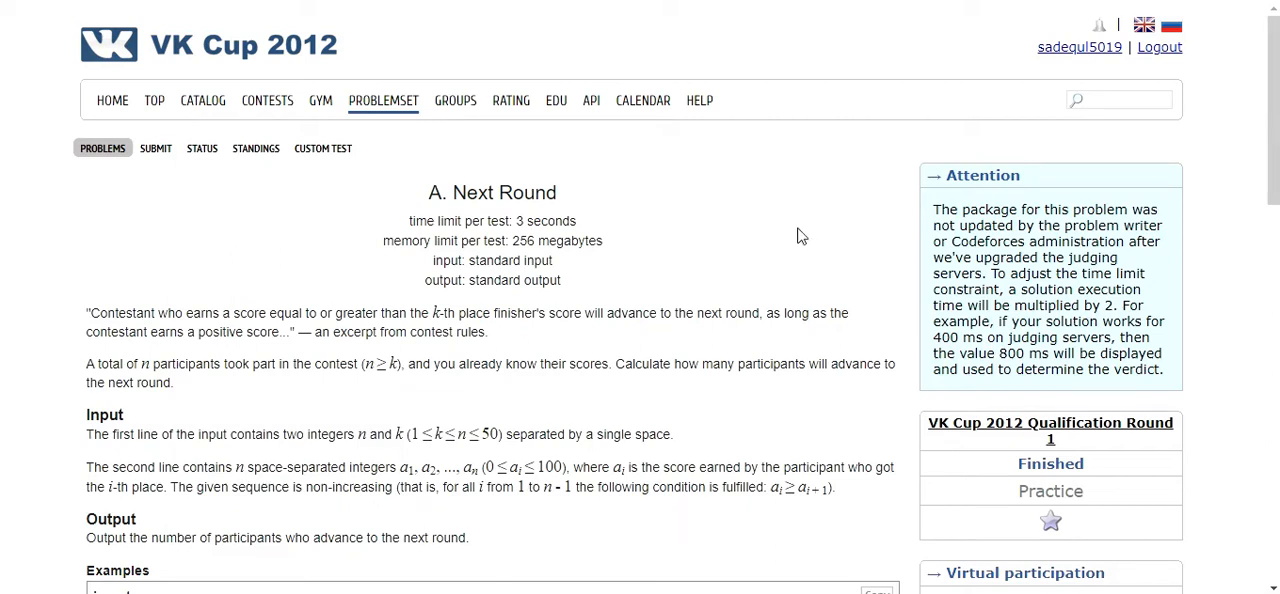
mouse_move(780, 306)
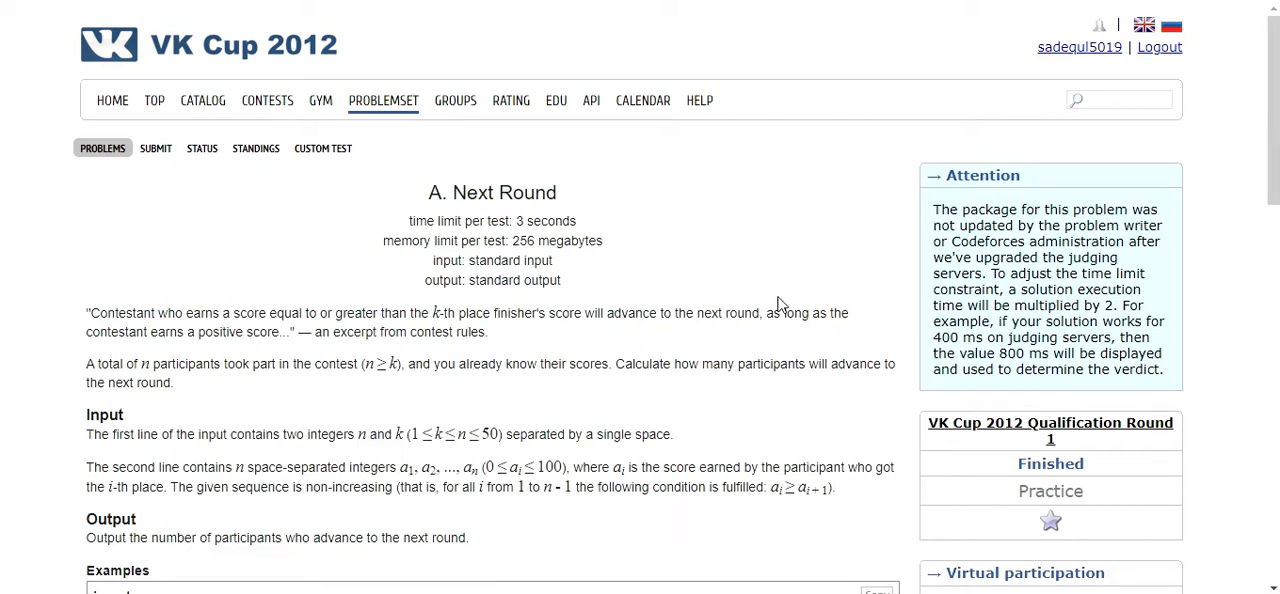
mouse_move(658, 260)
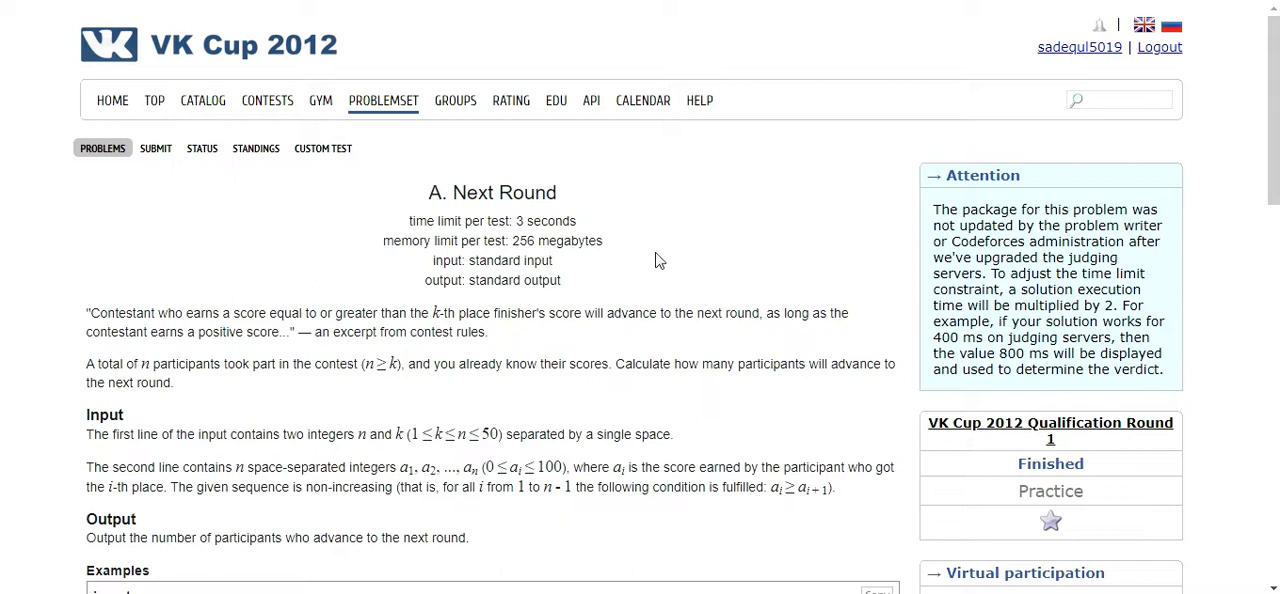
- Declare int n, k, i, a[10000] and counter = 0 at the start of main
scroll(down, 3)
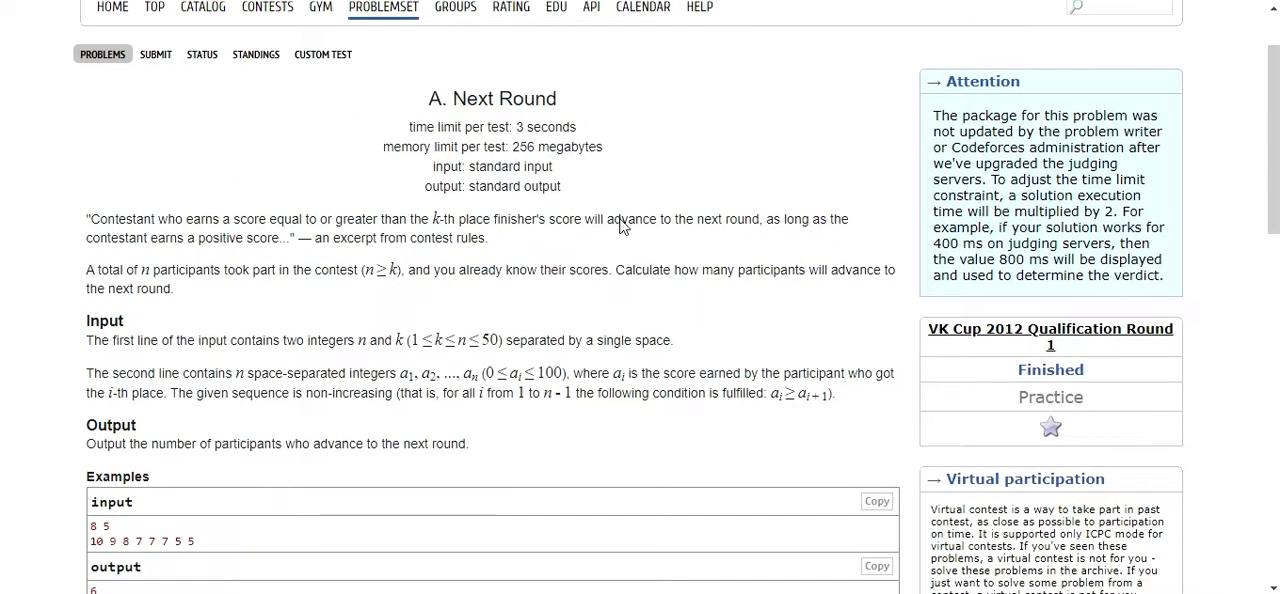
mouse_move(620, 218)
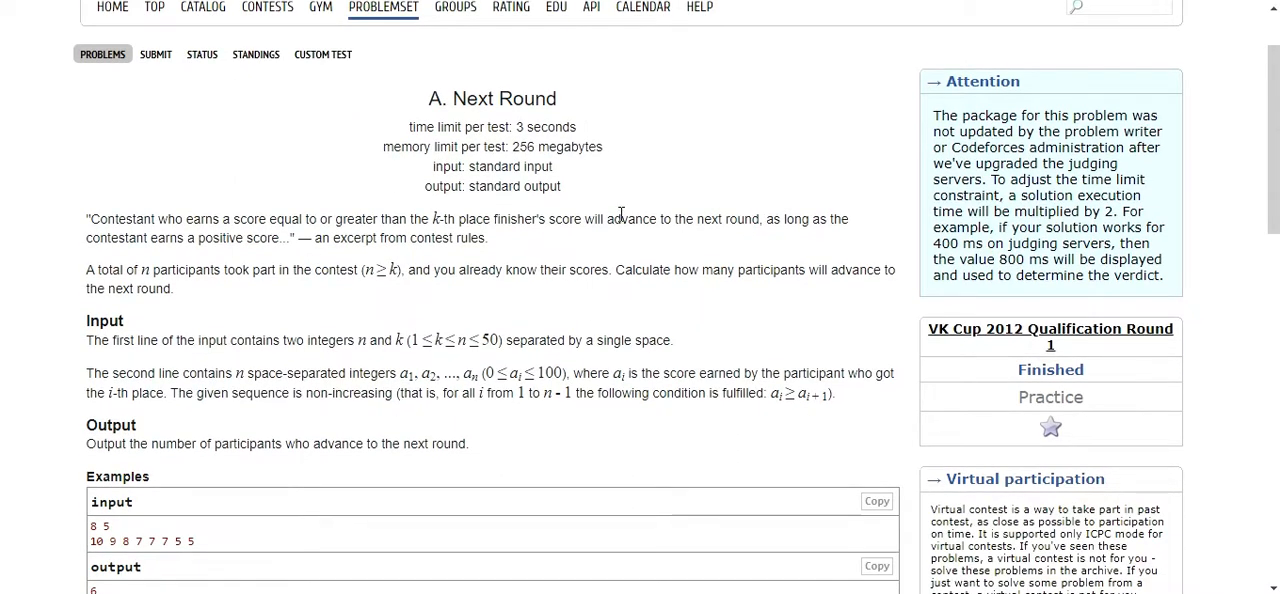
mouse_move(224, 230)
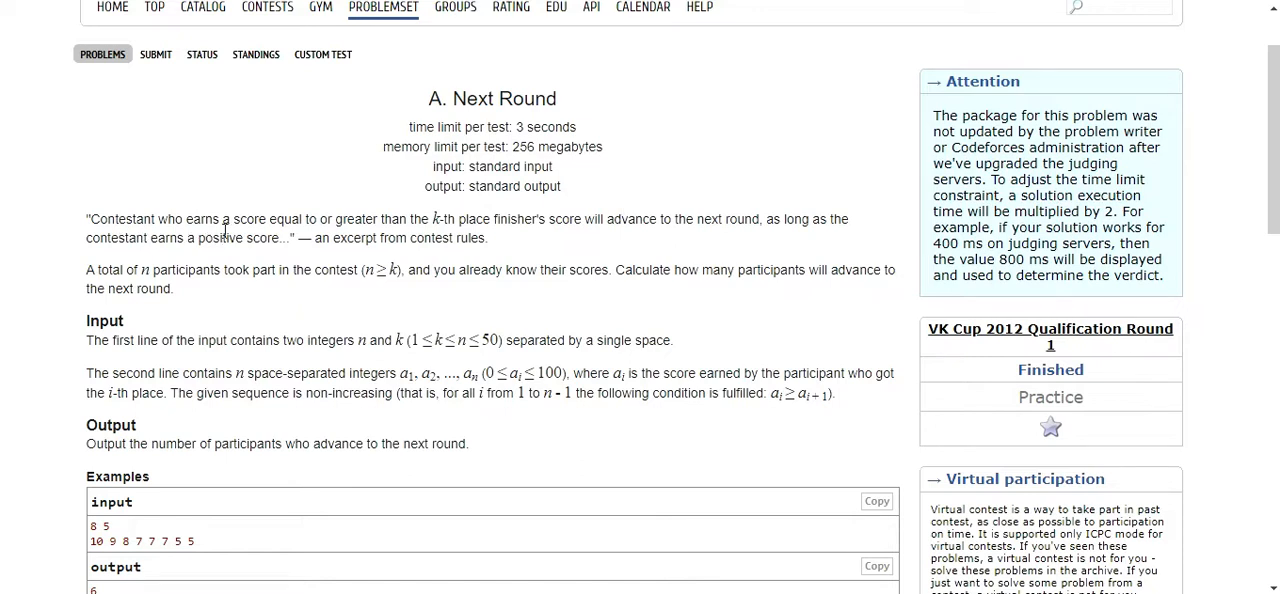
mouse_move(350, 228)
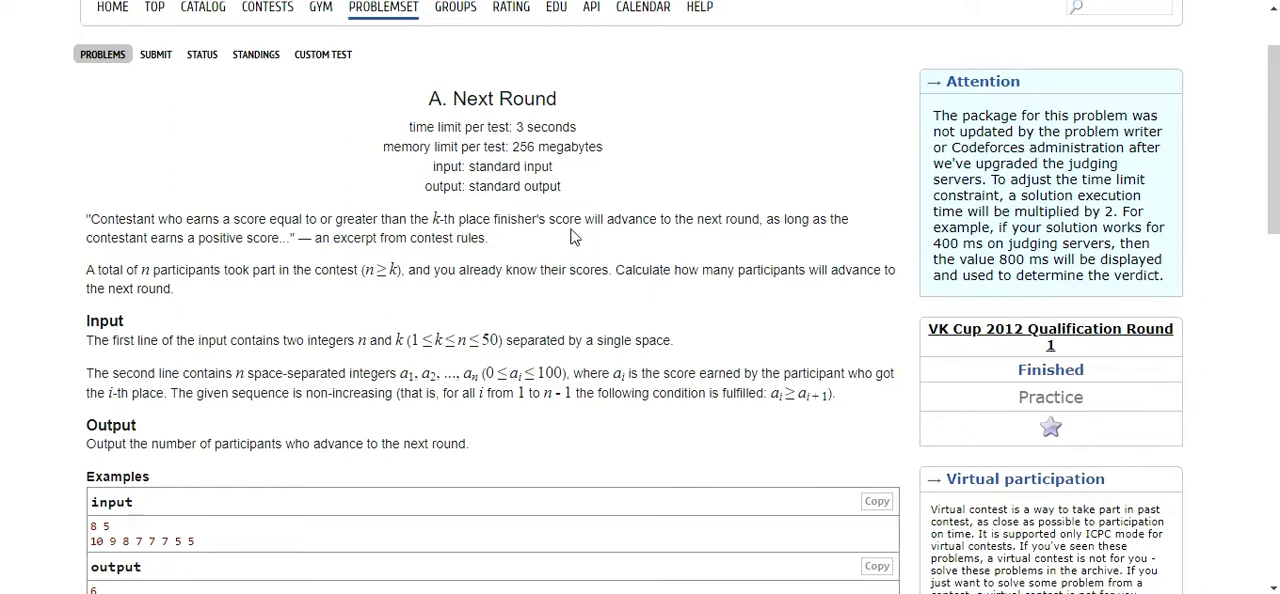
mouse_move(740, 226)
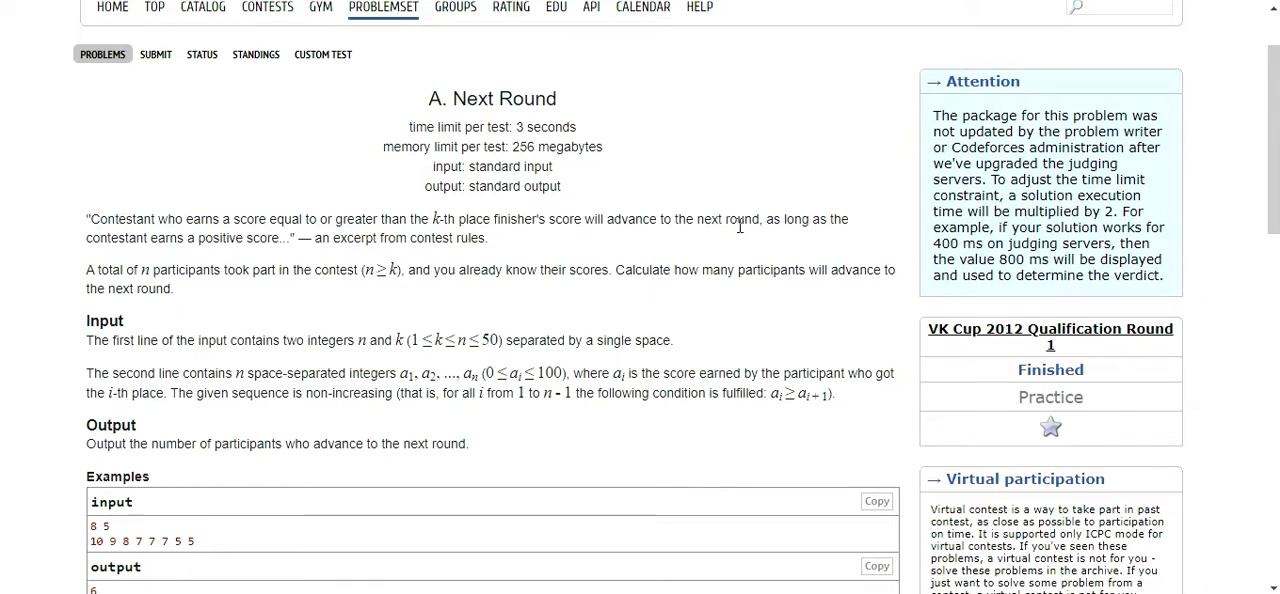
mouse_move(198, 276)
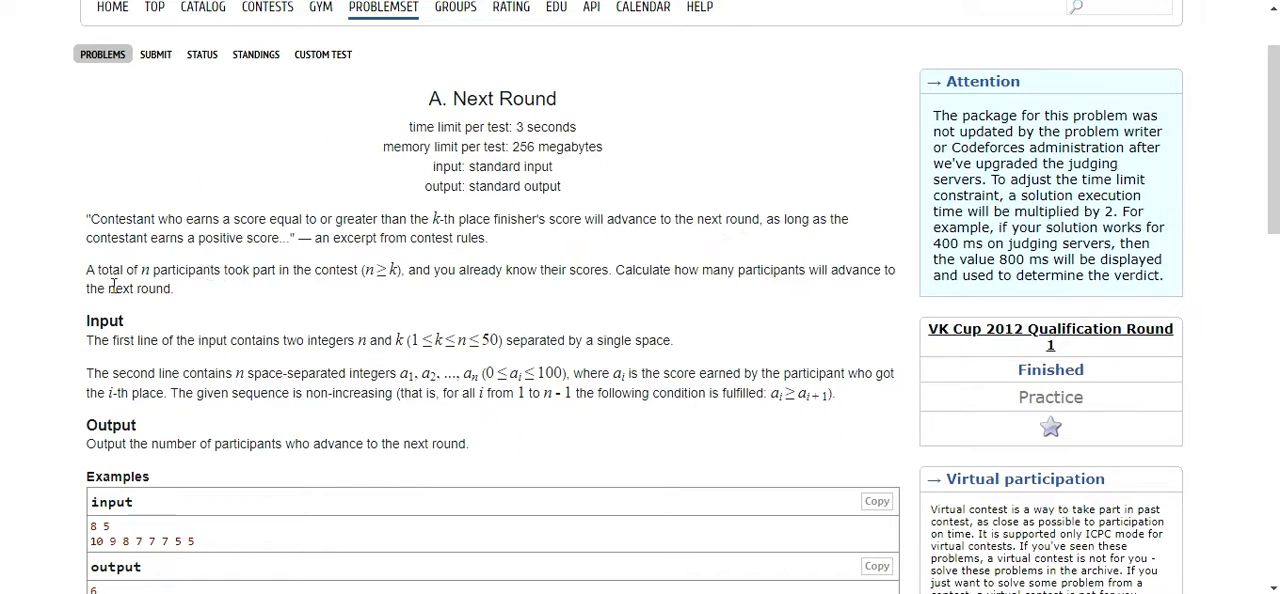
mouse_move(340, 300)
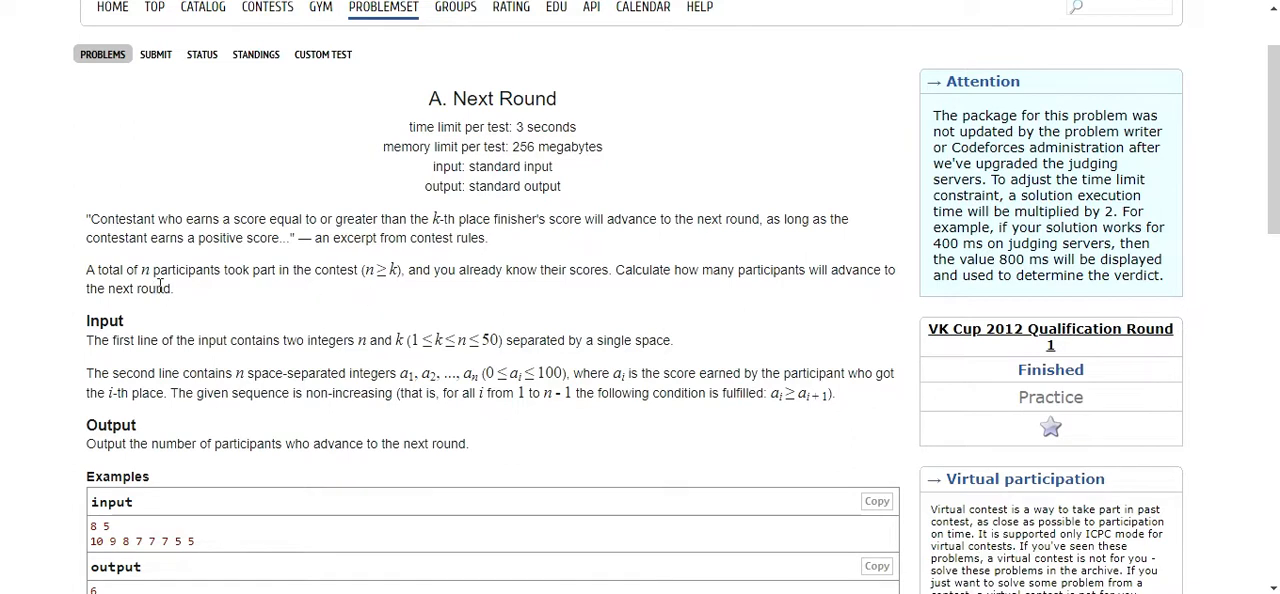
mouse_move(230, 288)
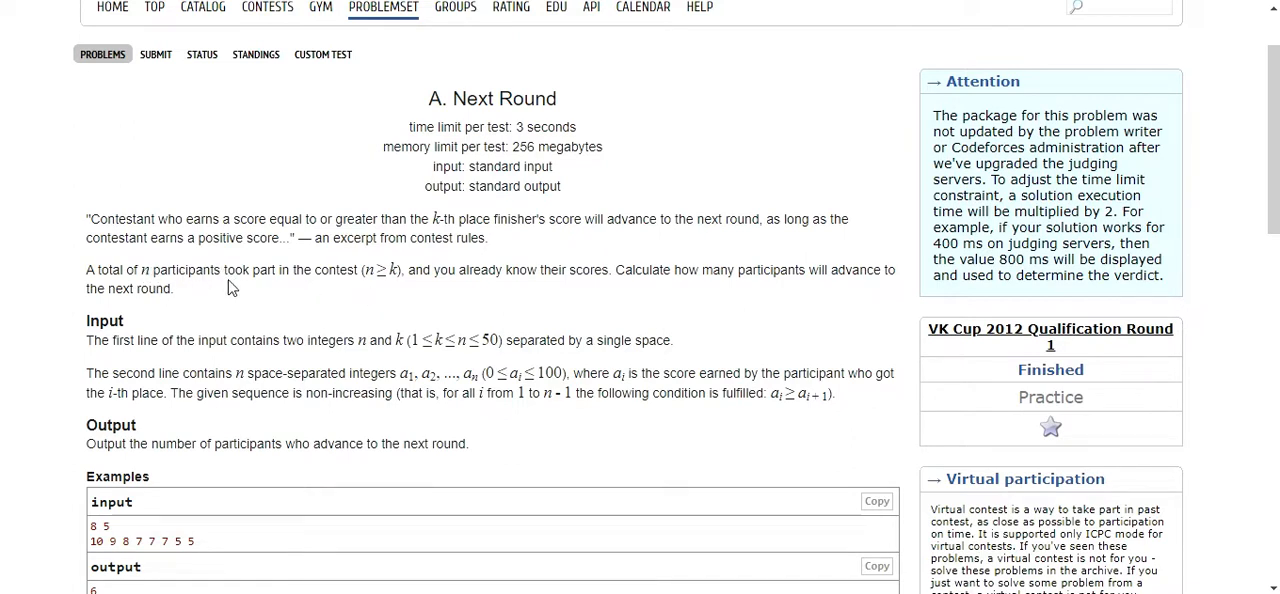
mouse_move(344, 292)
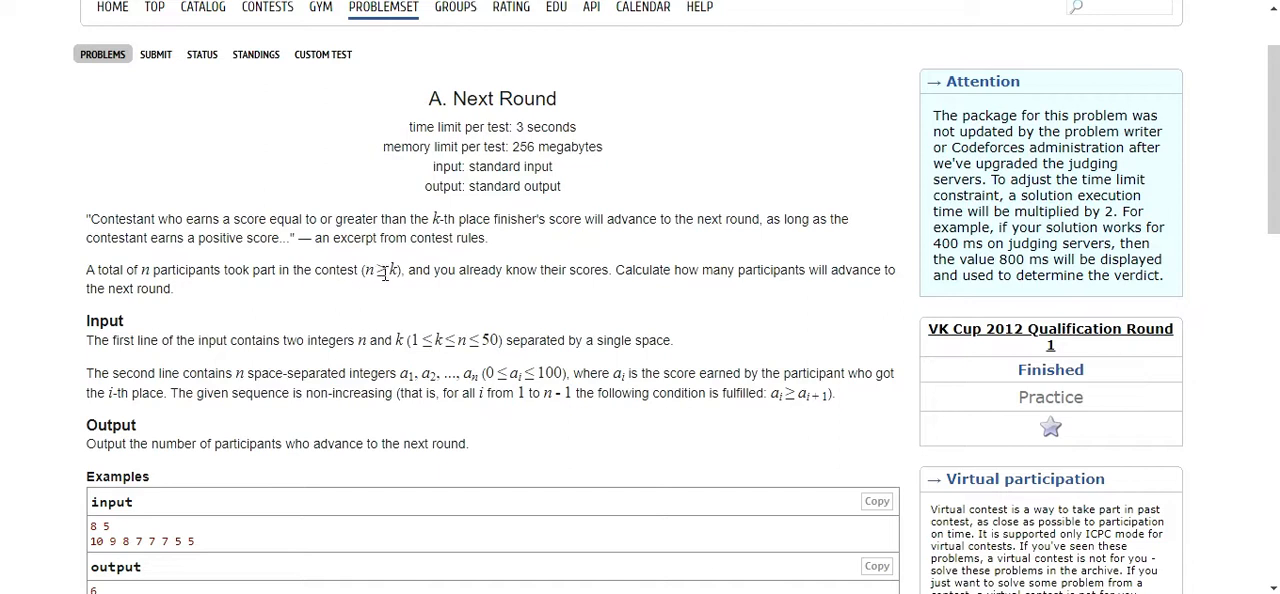
mouse_move(456, 288)
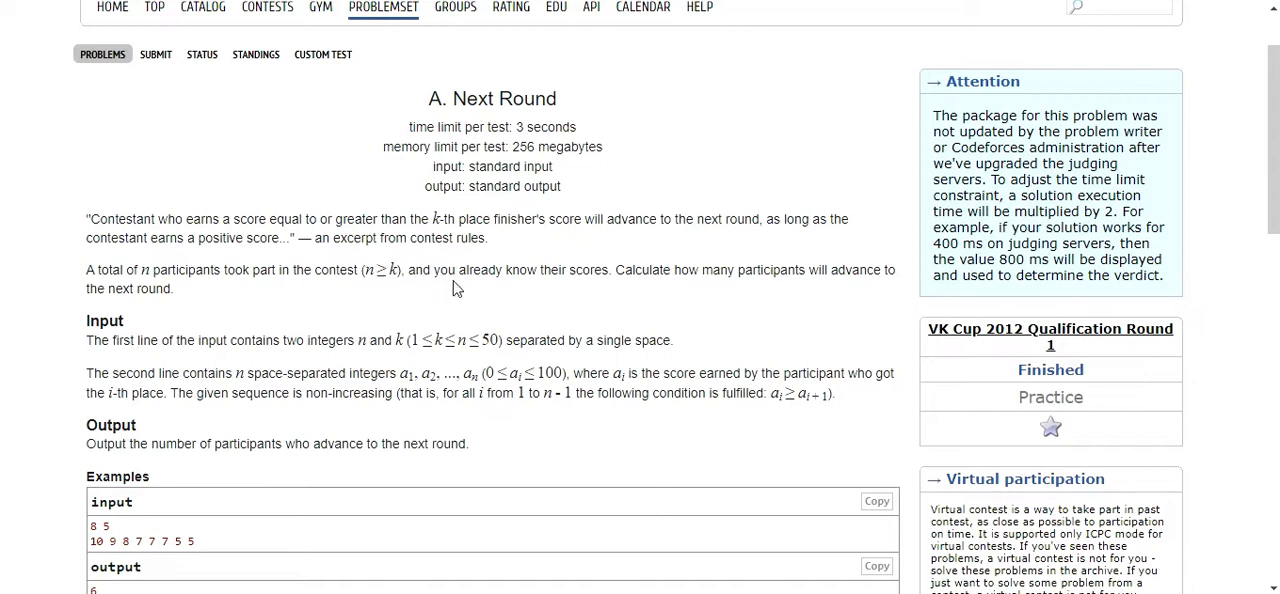
mouse_move(262, 368)
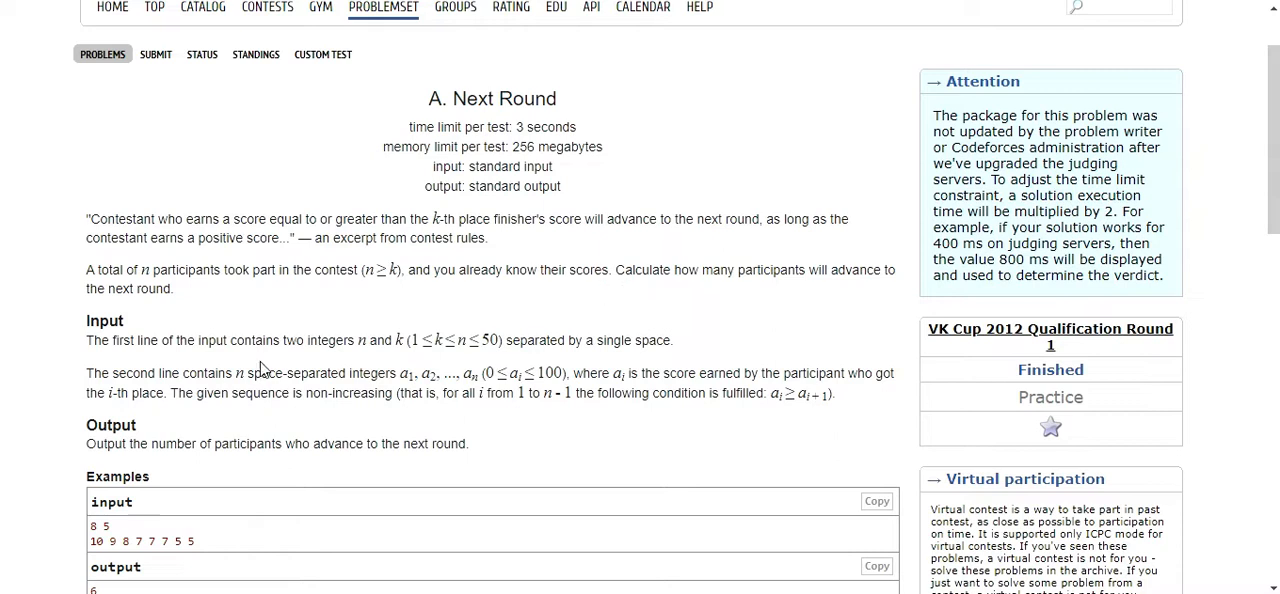
mouse_move(528, 340)
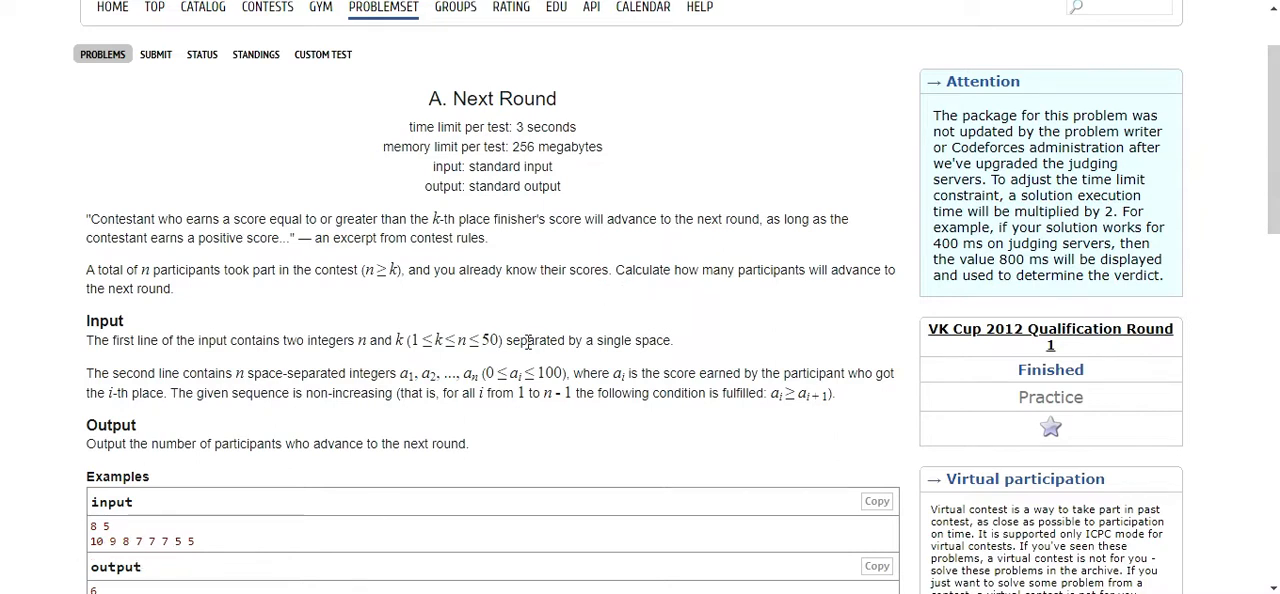
mouse_move(762, 292)
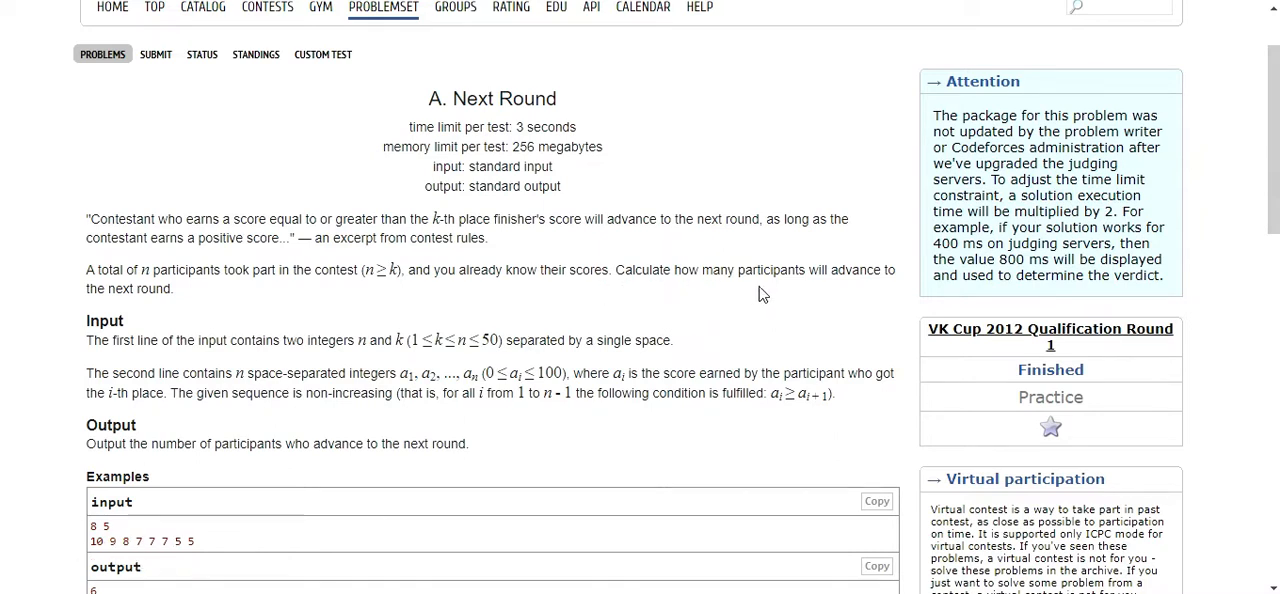
scroll(down, 3)
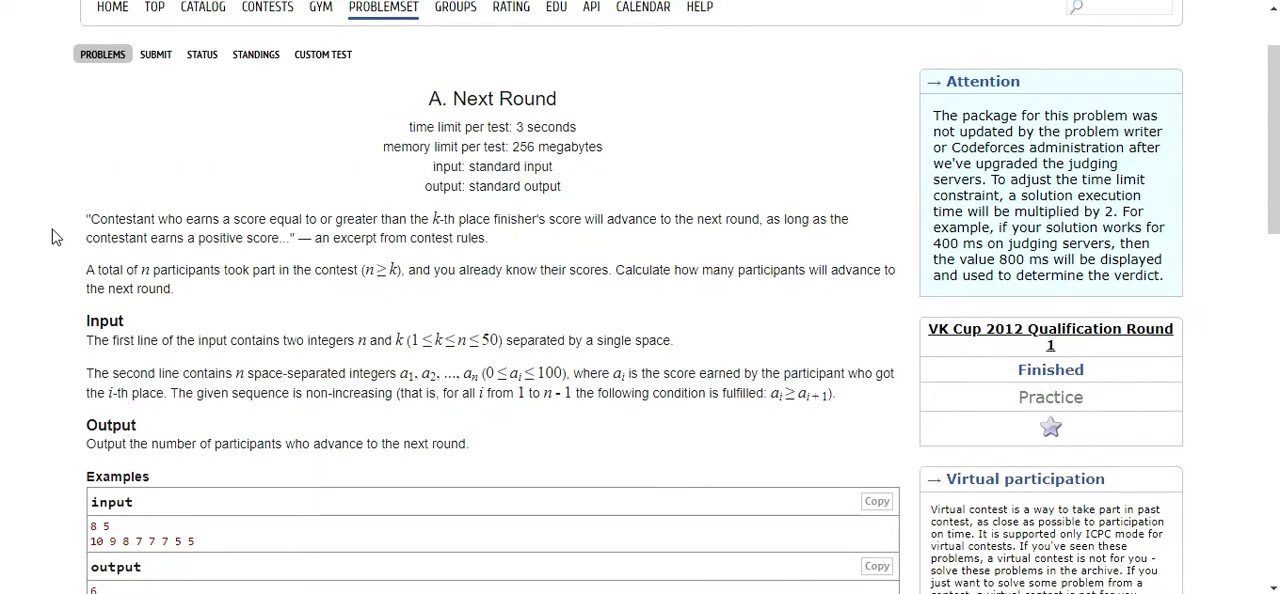
scroll(down, 3)
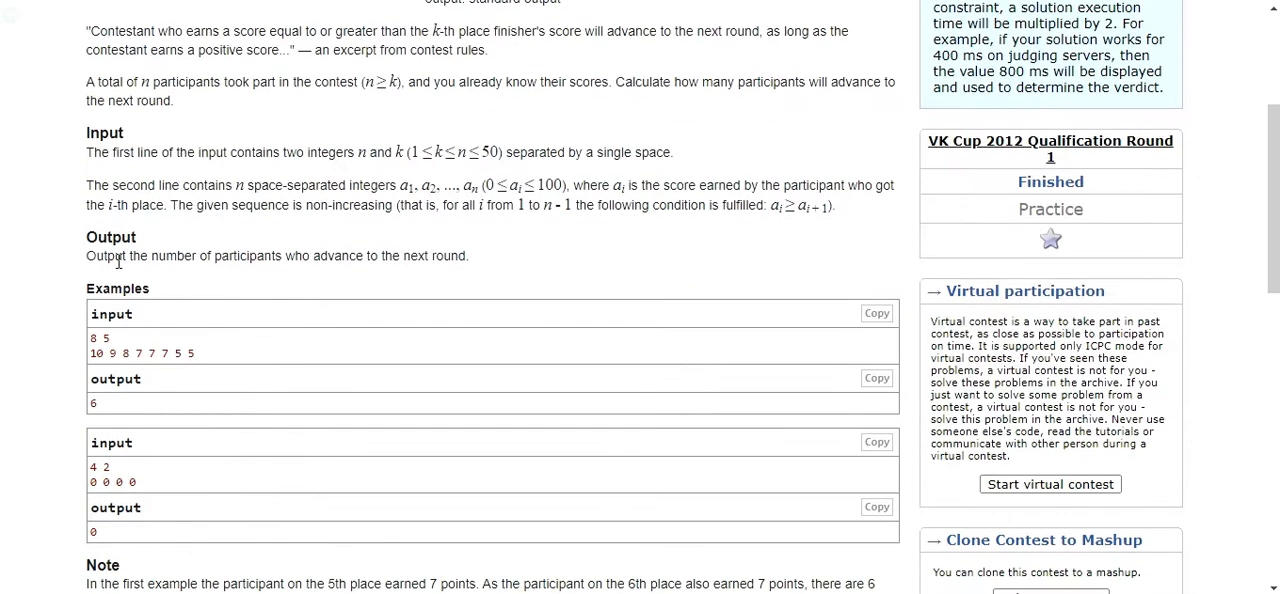
scroll(down, 3)
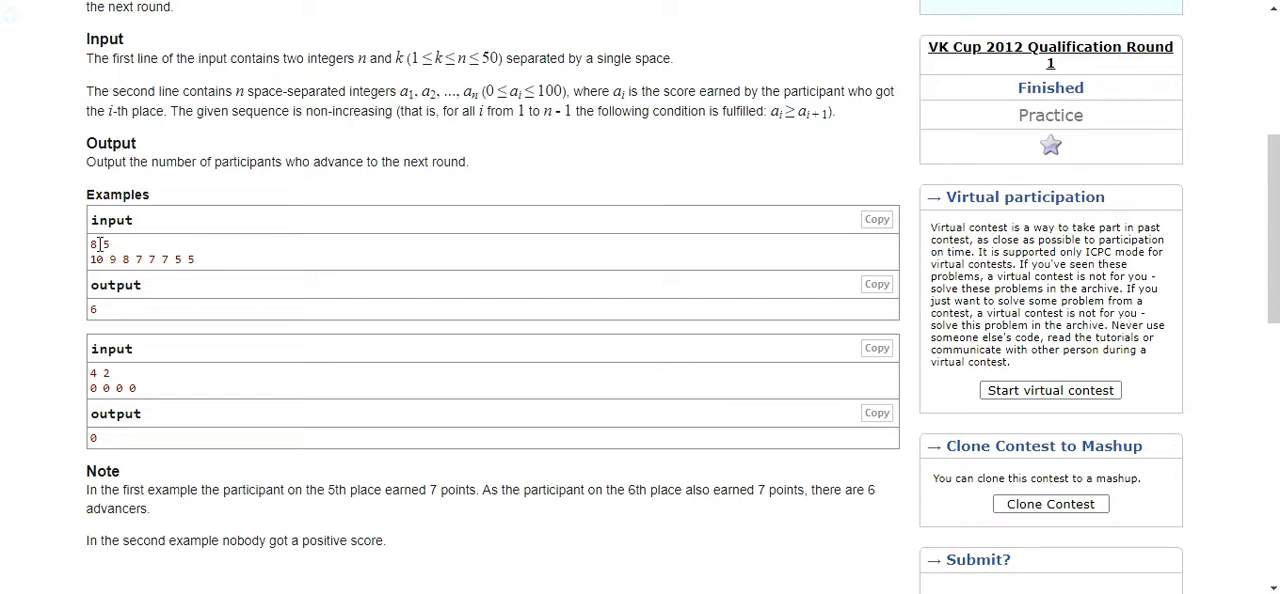
mouse_move(102, 244)
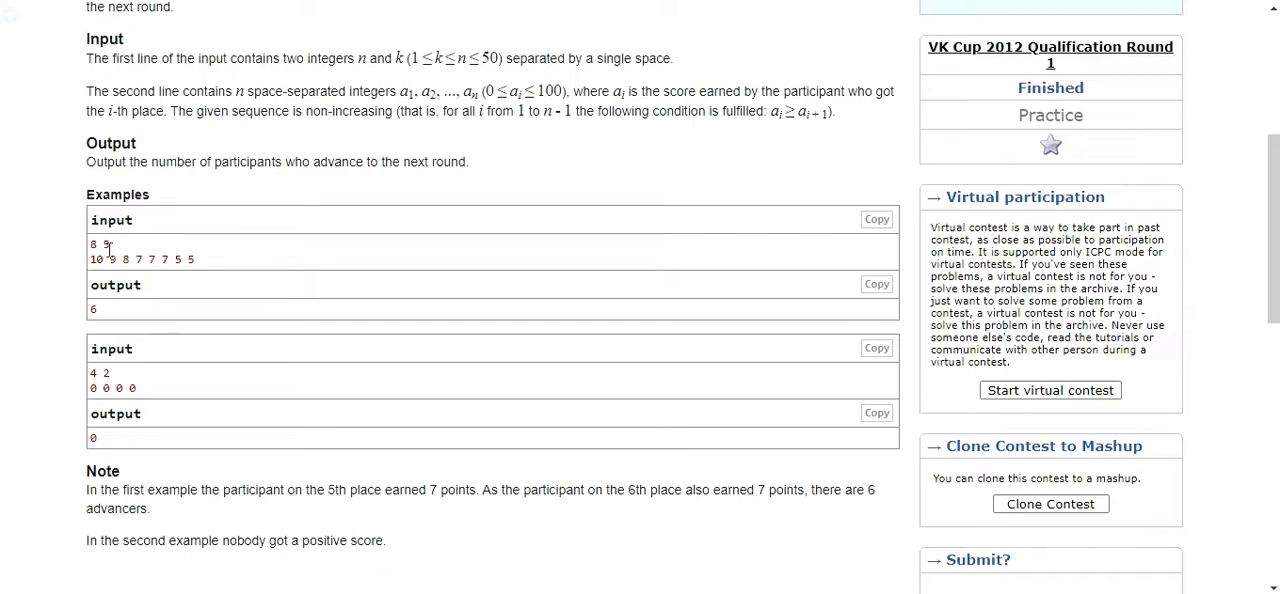
mouse_move(112, 252)
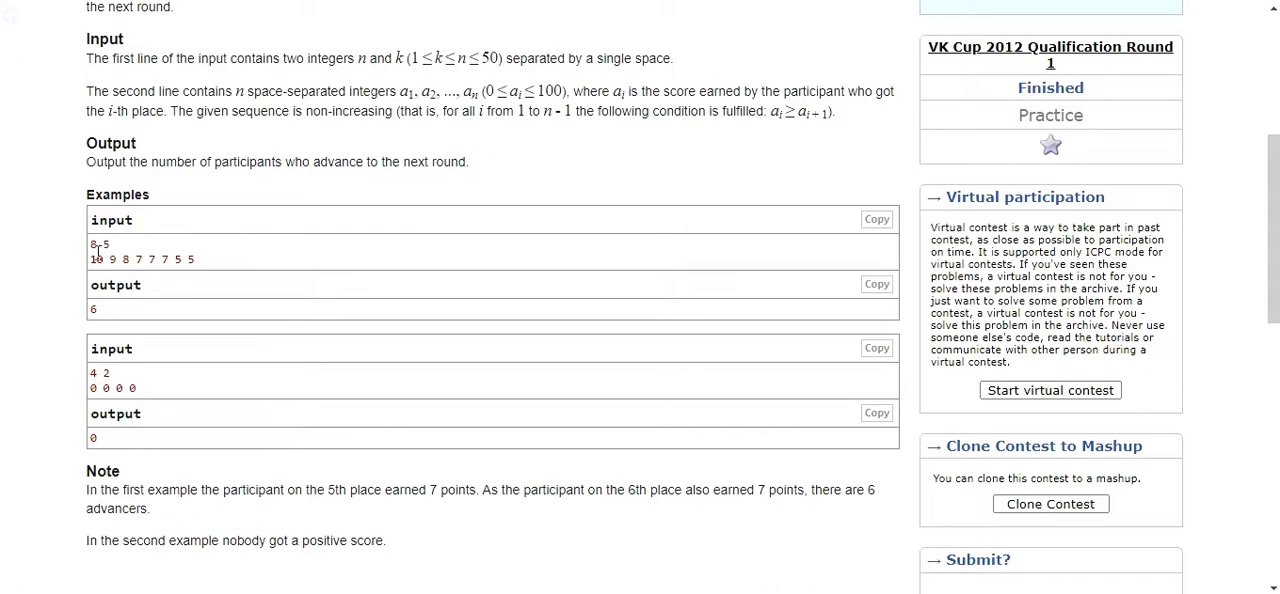
mouse_move(128, 260)
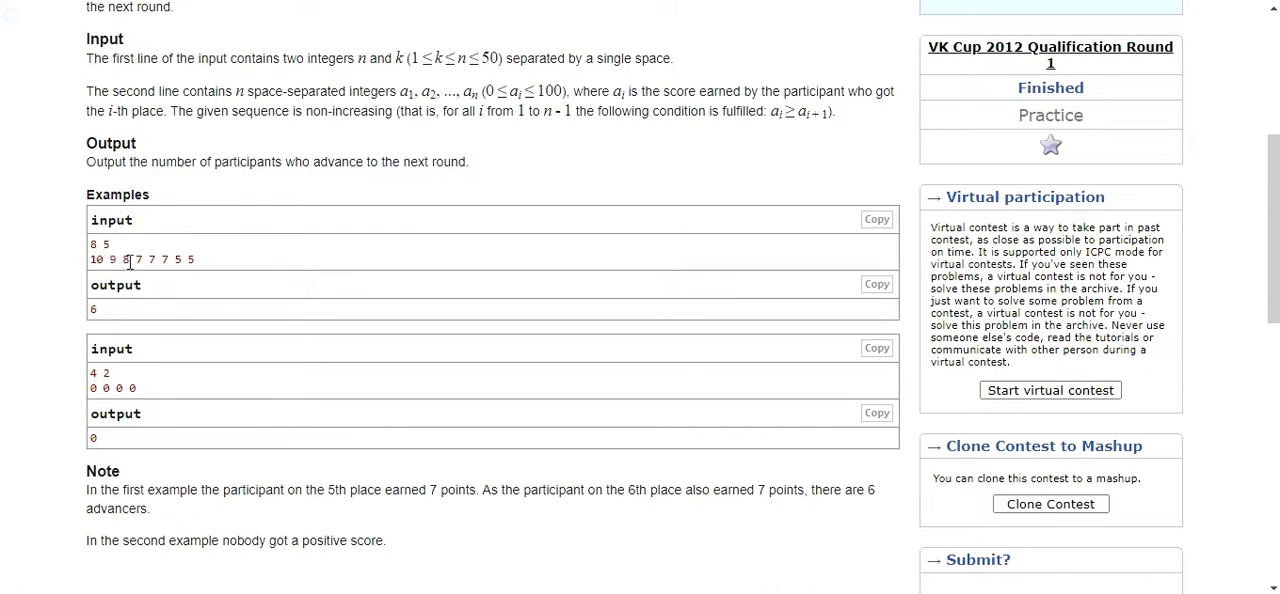
mouse_move(152, 278)
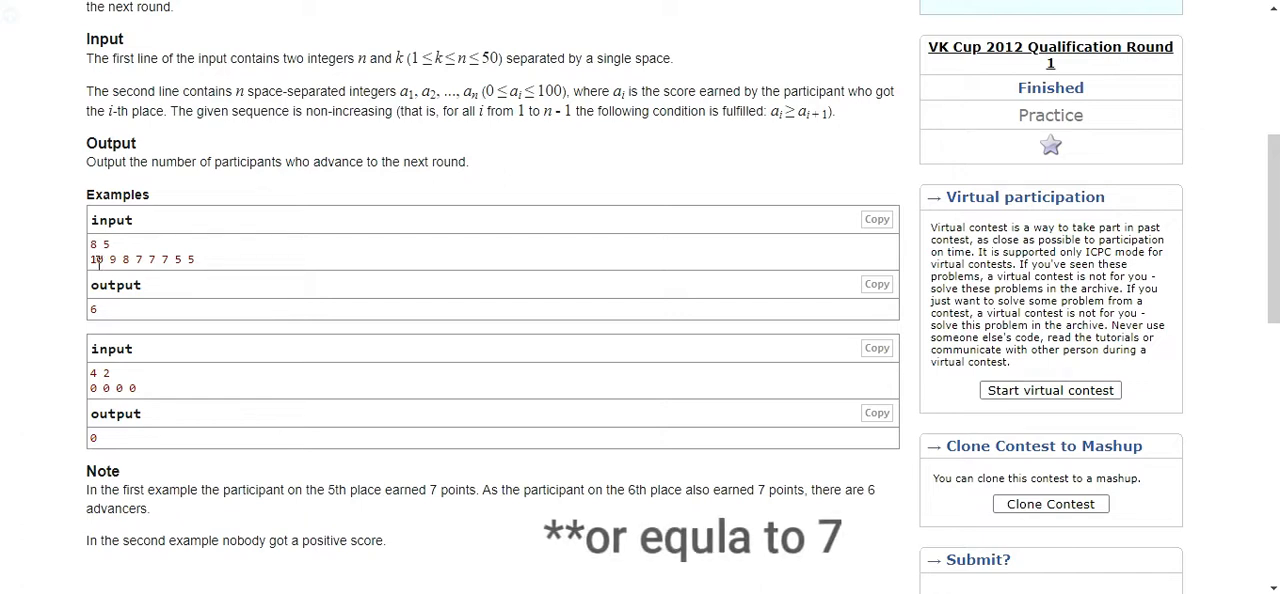
mouse_move(136, 260)
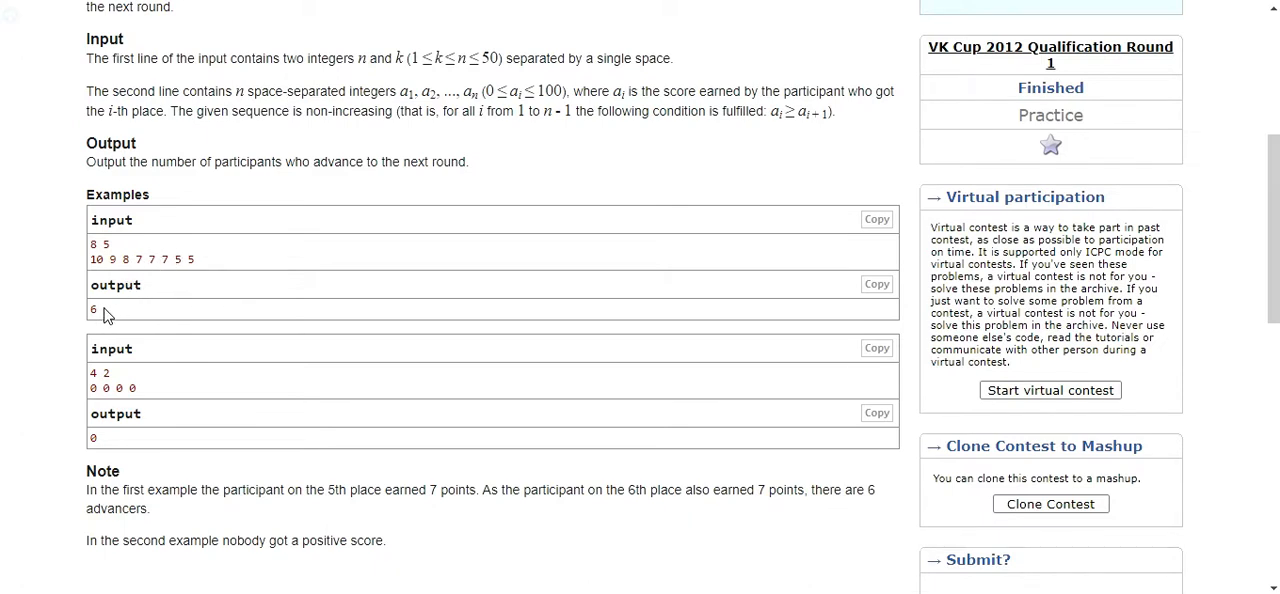
mouse_move(262, 404)
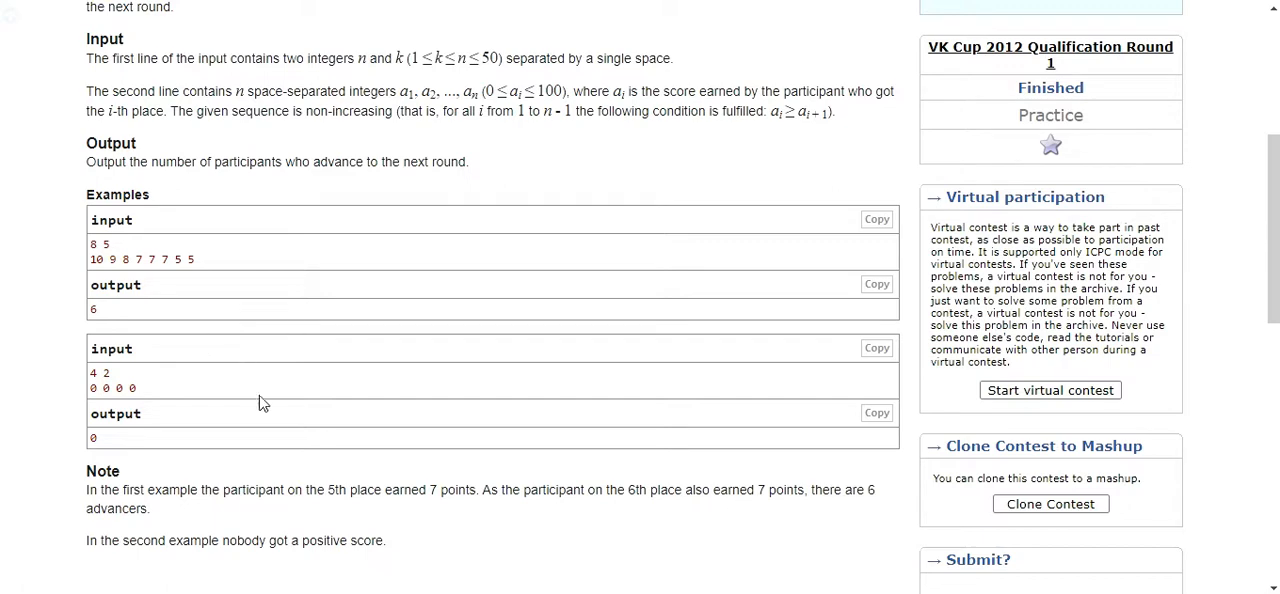
mouse_move(276, 432)
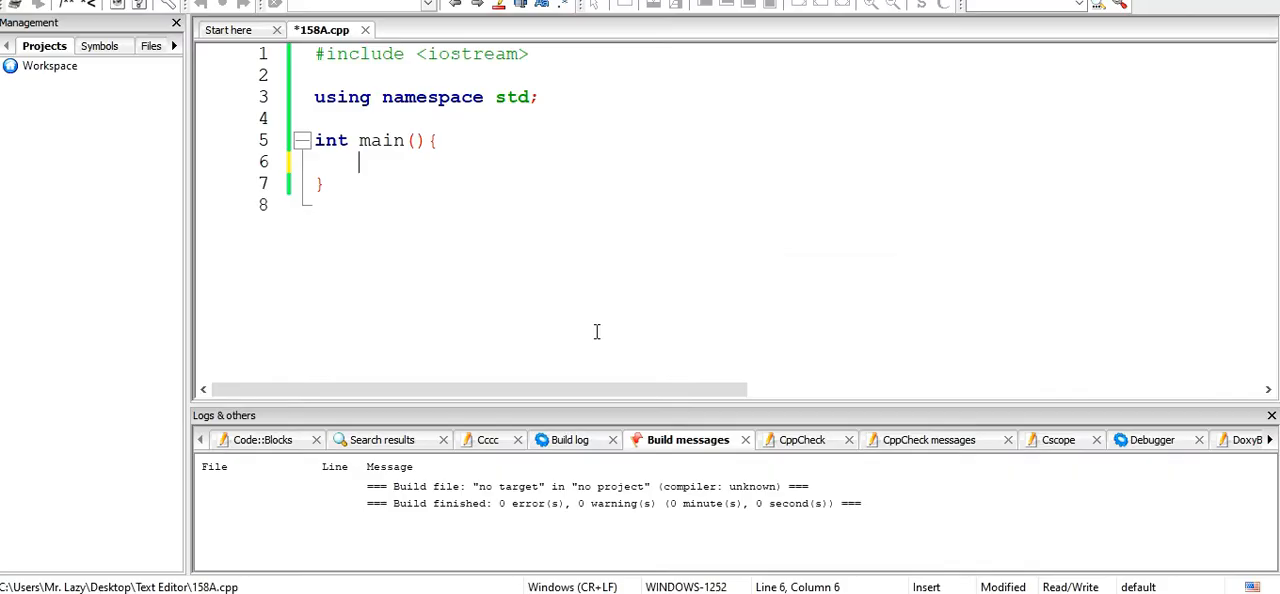
text(int n, k)
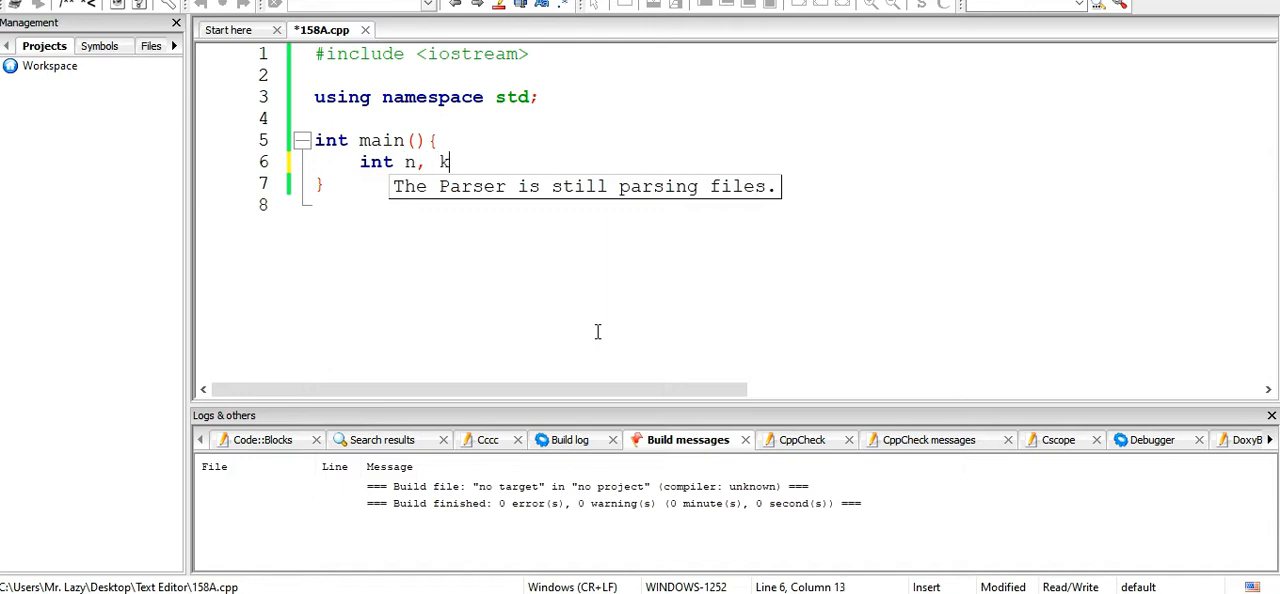
text(, i)
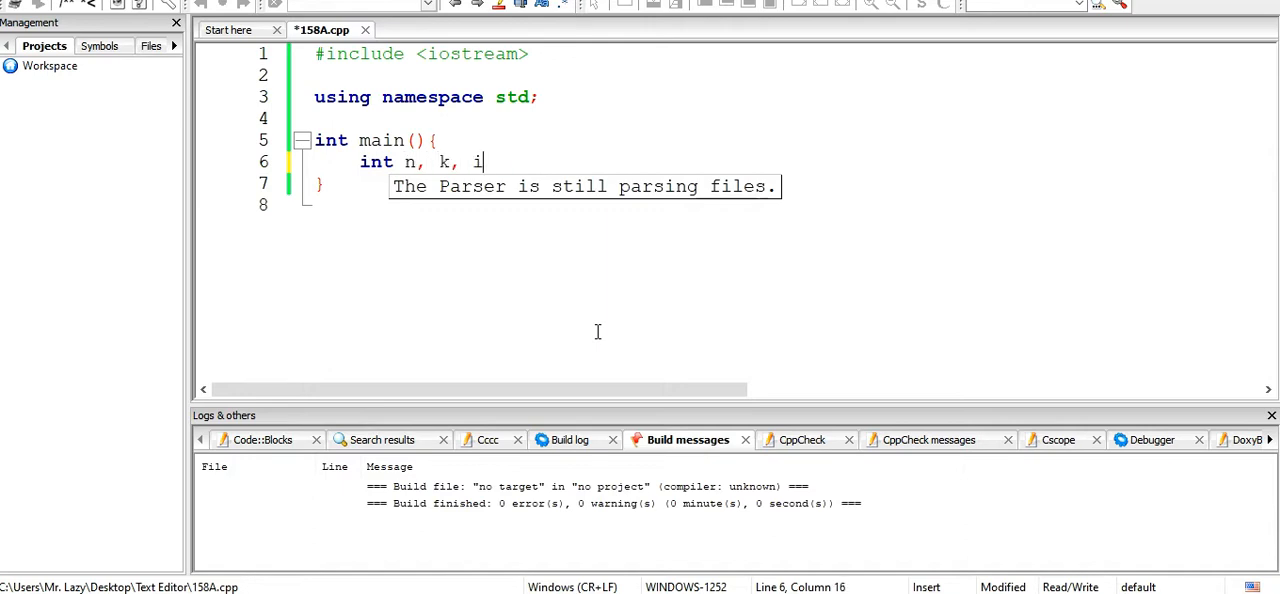
text(, a)
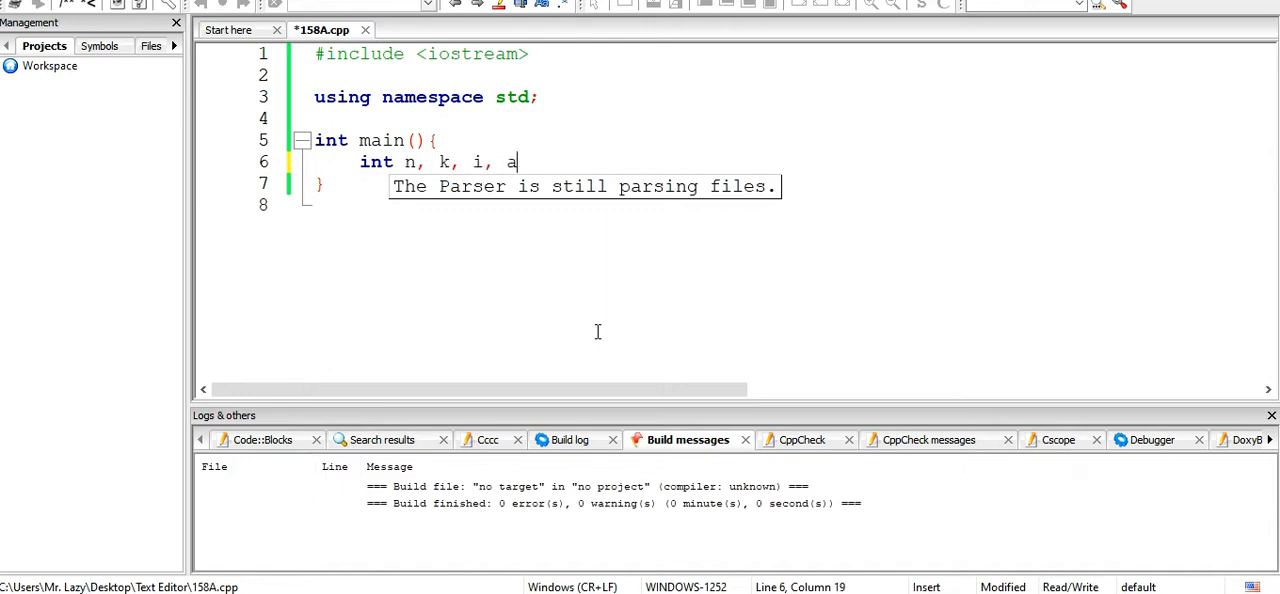
text([1])
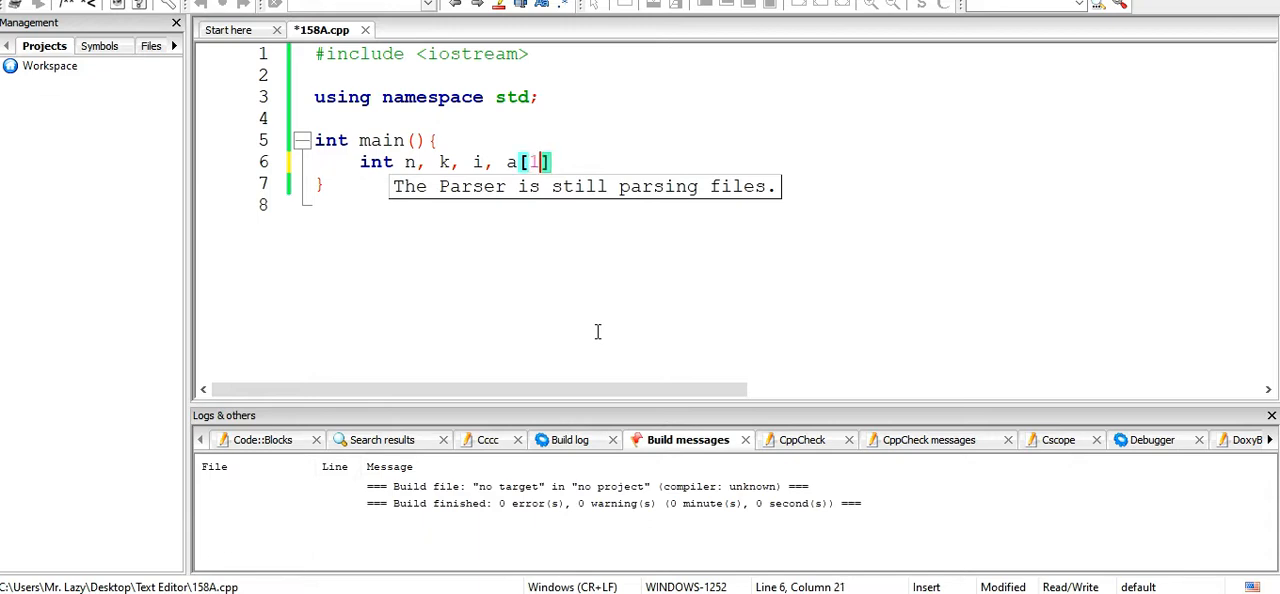
text(0000)
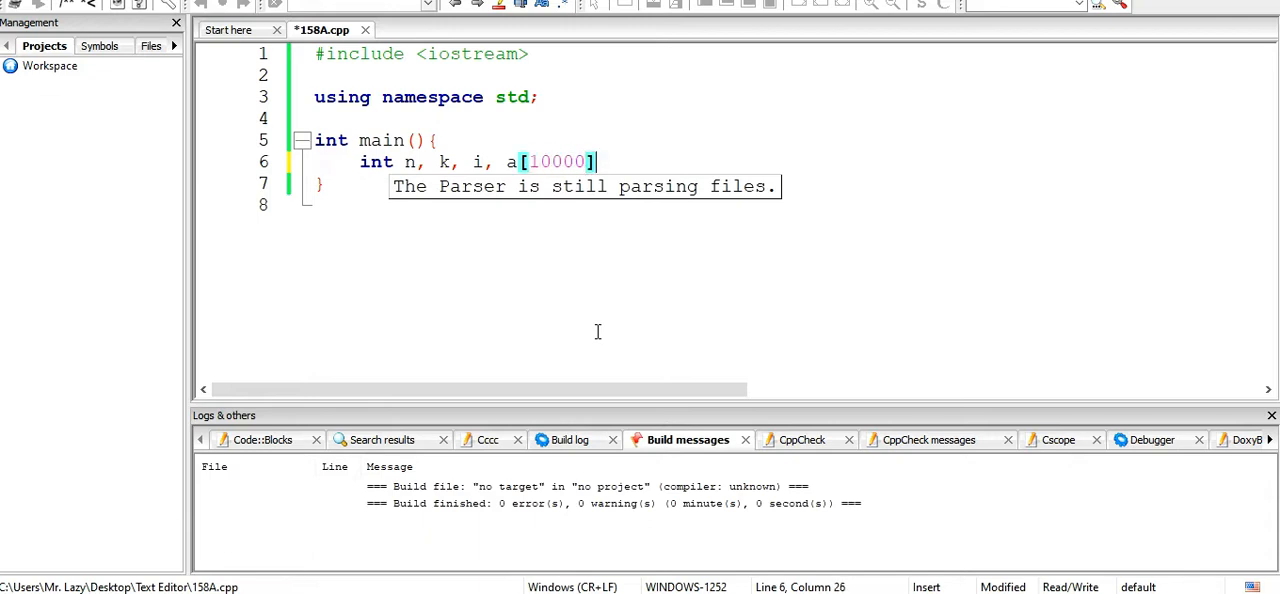
text(,)
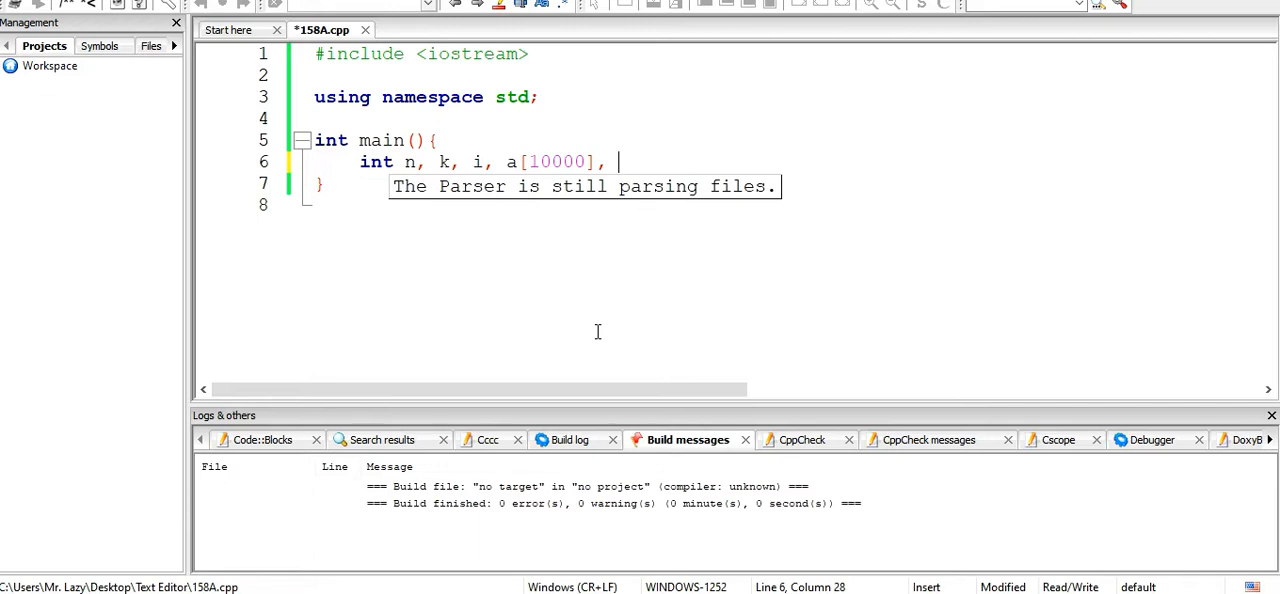
text(counter)
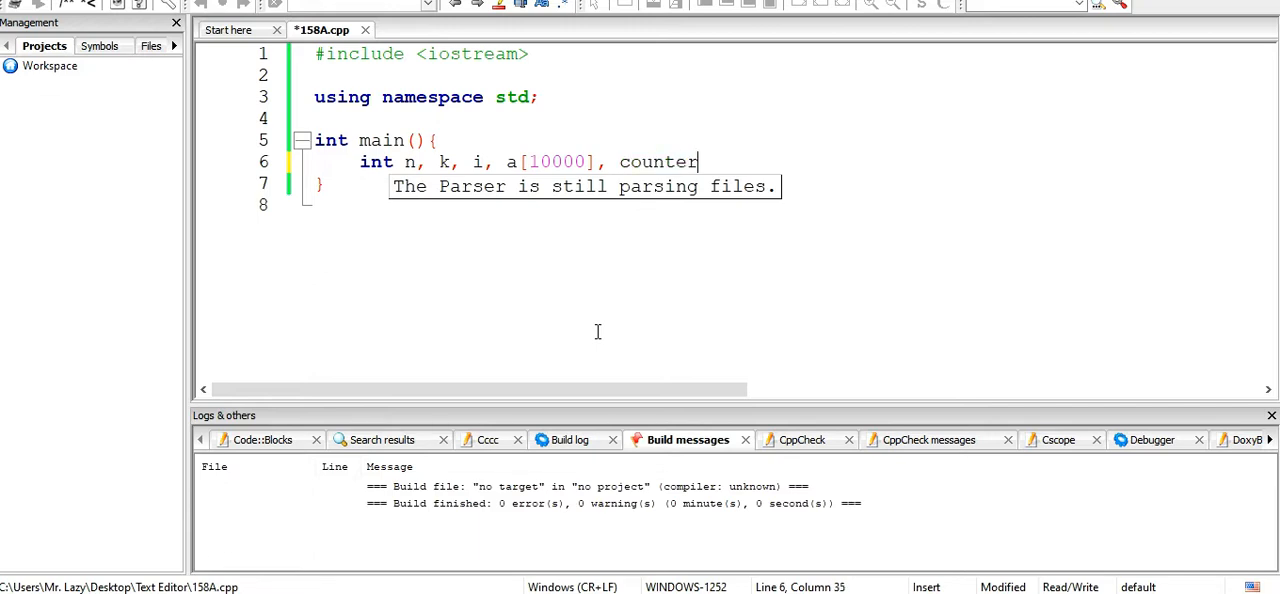
text(= 0;)
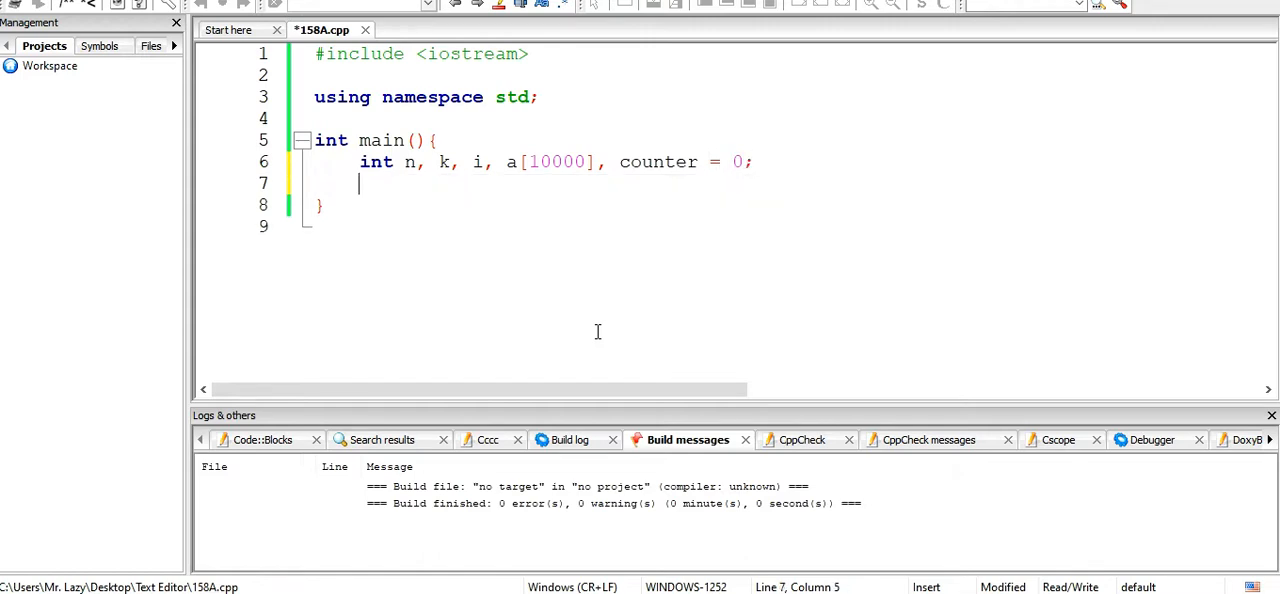
- Read n and k with cin, then loop i from 0 to n reading each a[i]
text(cin)
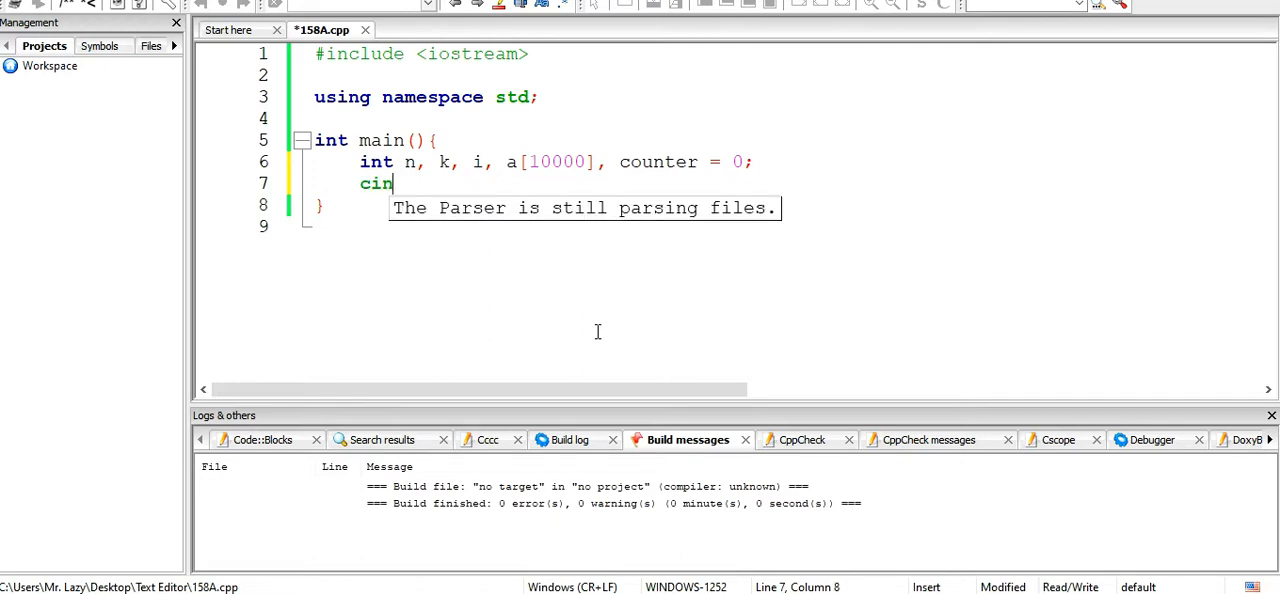
text(>>)
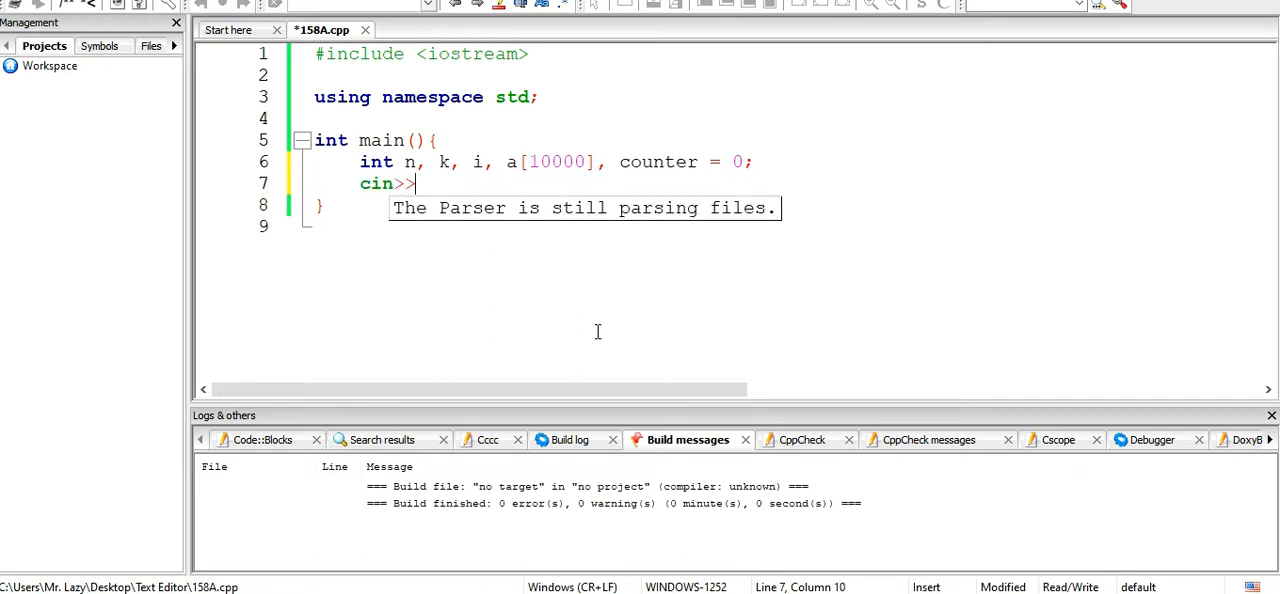
text(n)
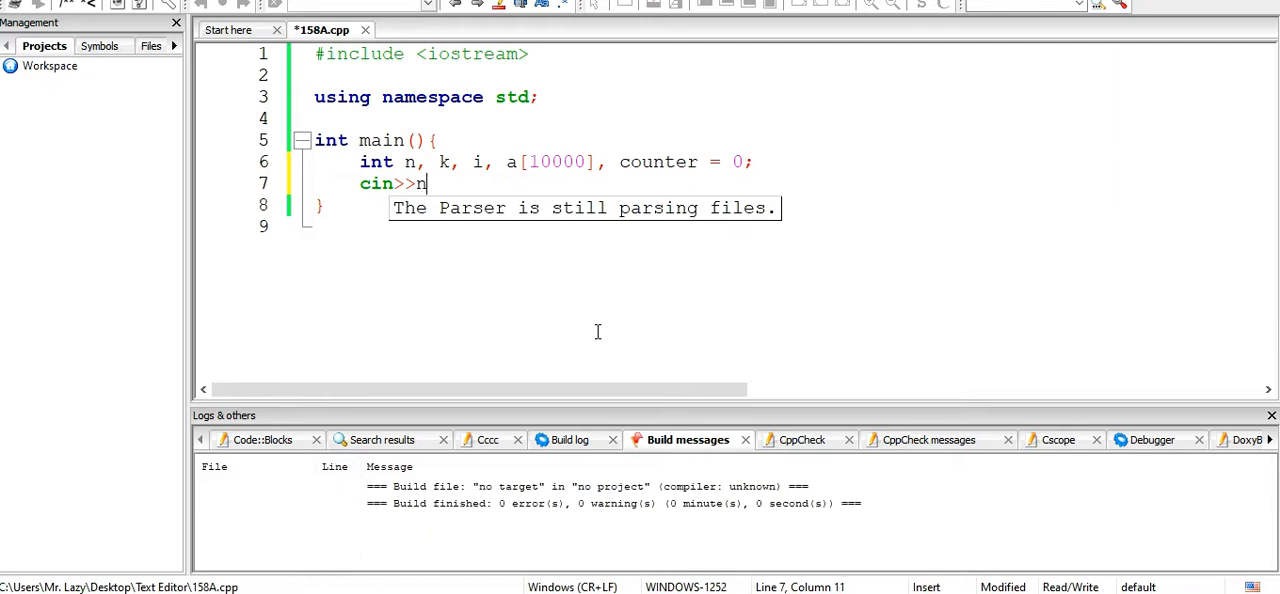
text(>>k;)
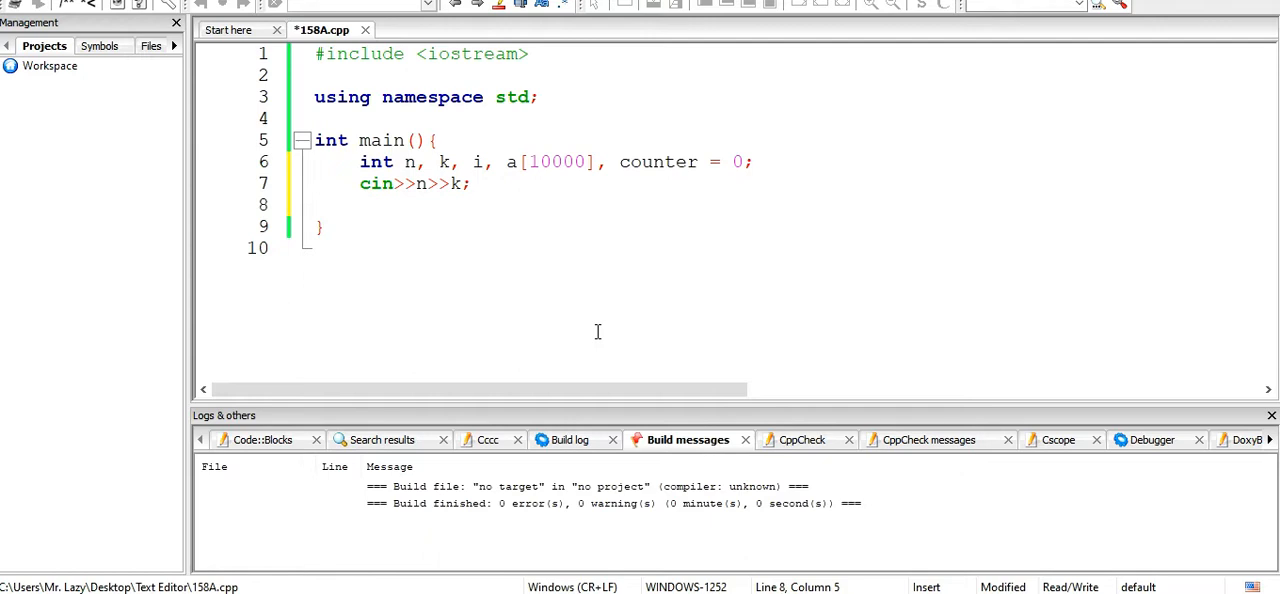
text(for(i)
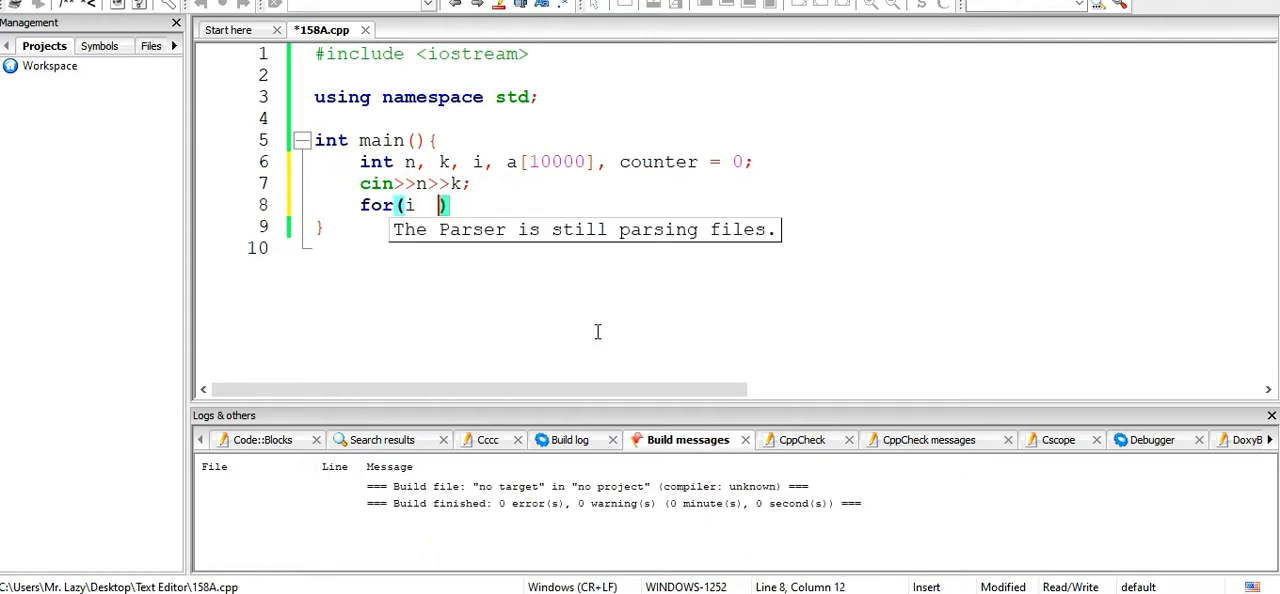
text(= 0;i < n;)
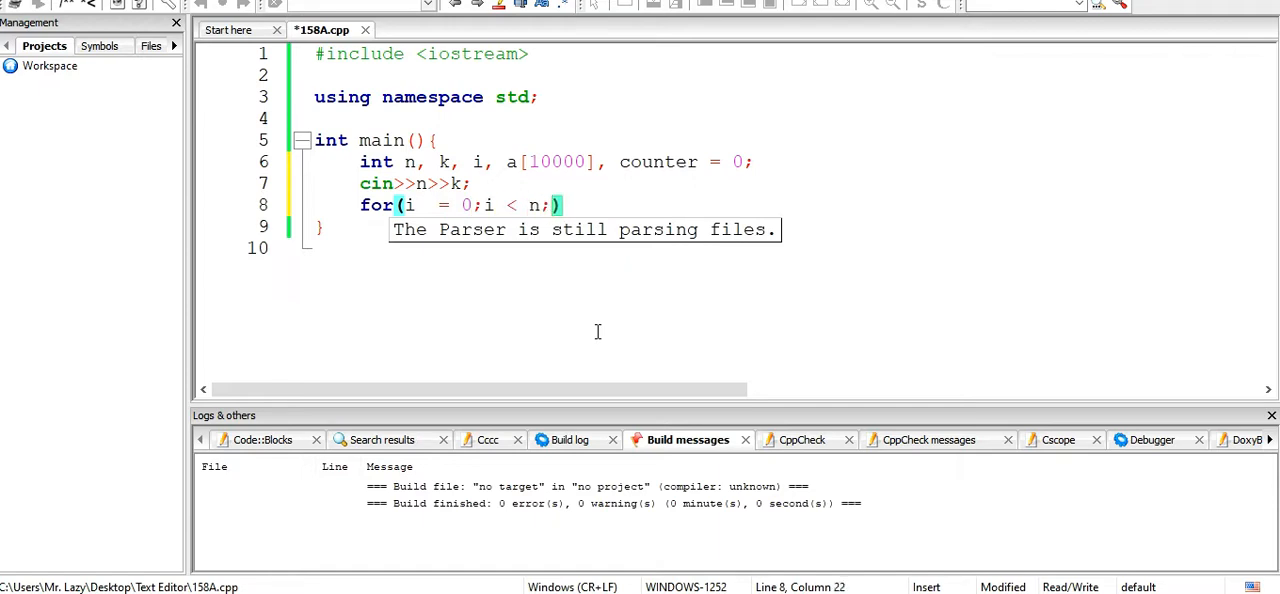
text(i++)
text(cin>>a)
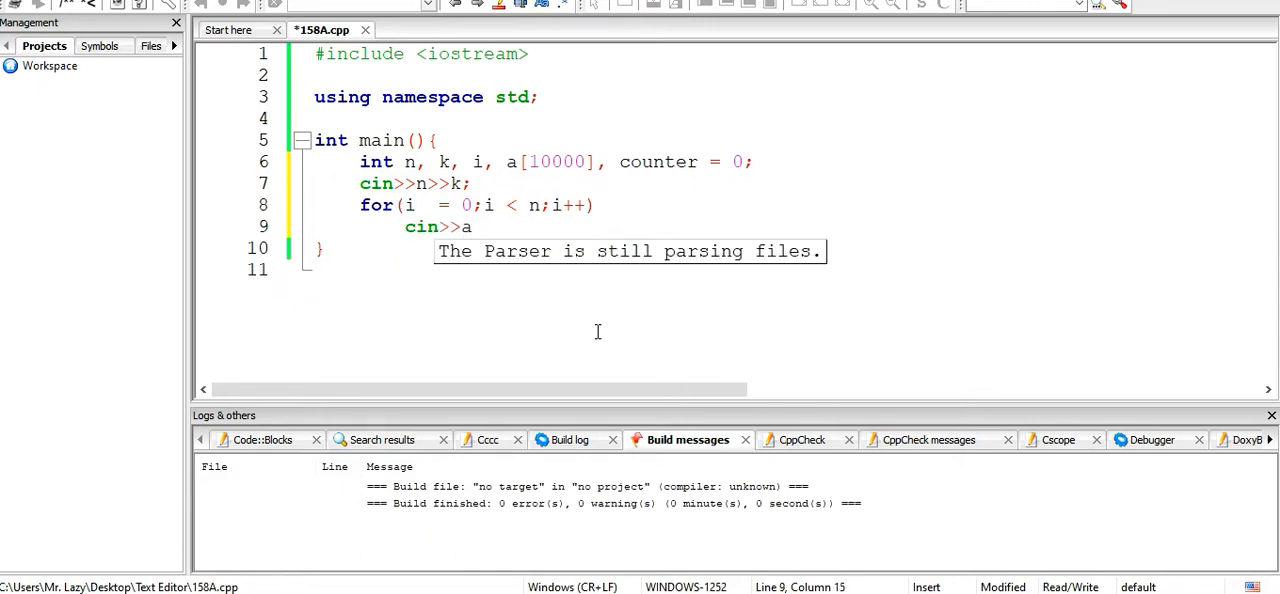
text([i])
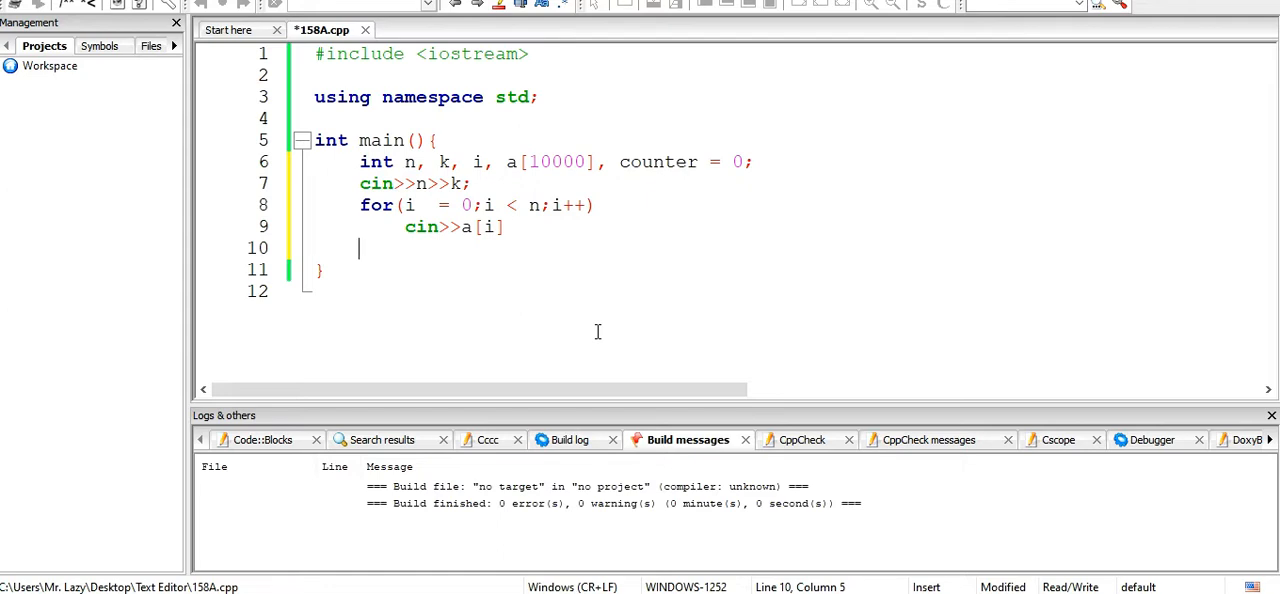
- Write a second loop incrementing counter when a[i] >= a[k-1] && a[i] > 0
text(for(i =)
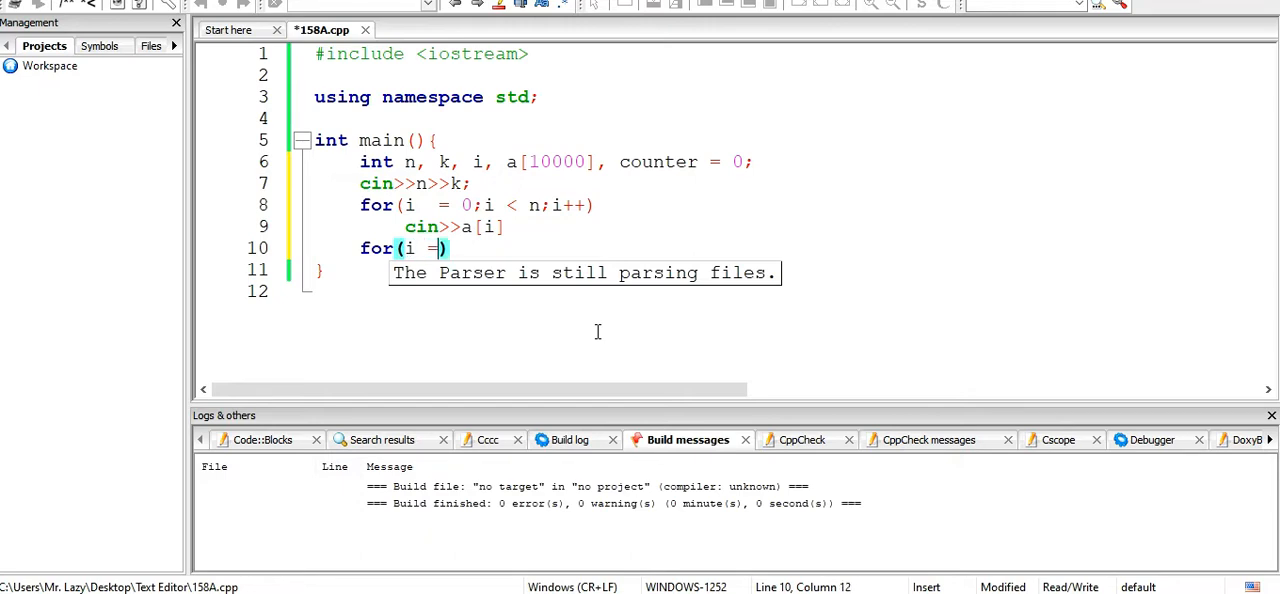
text(0;i < n;)
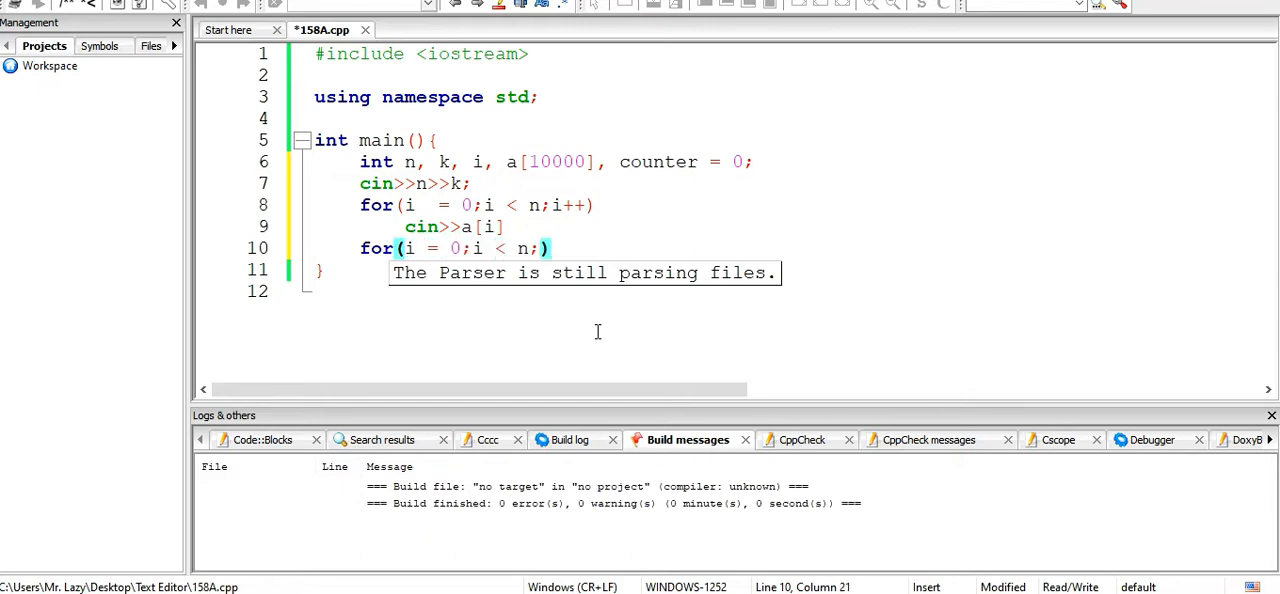
text(i++)
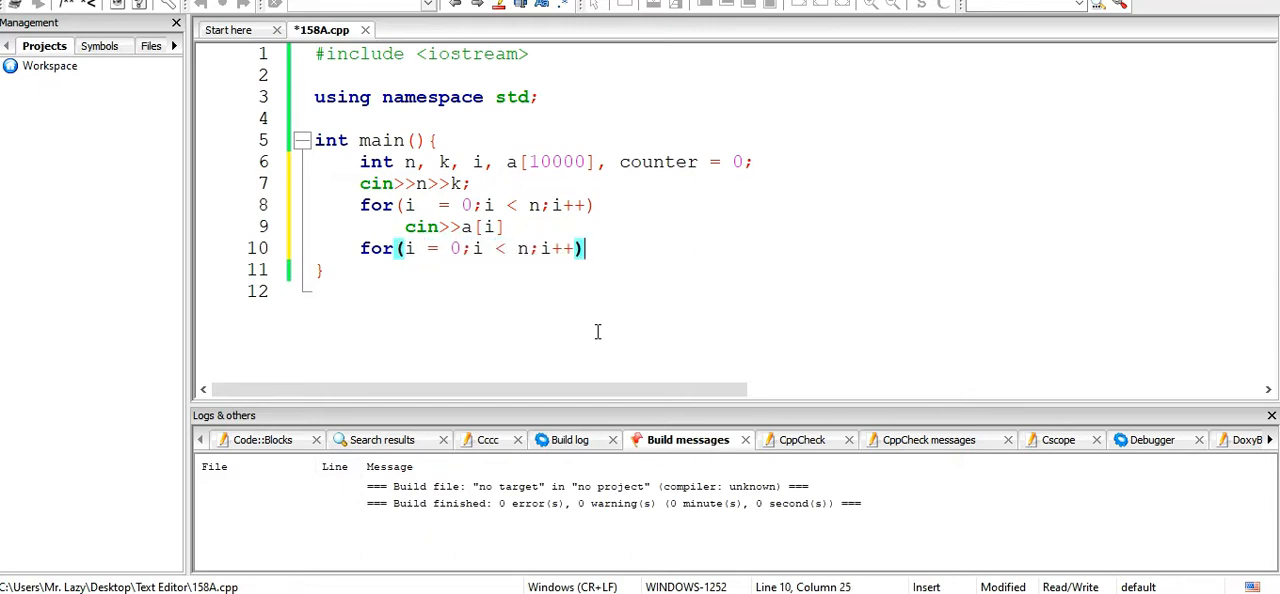
text({)
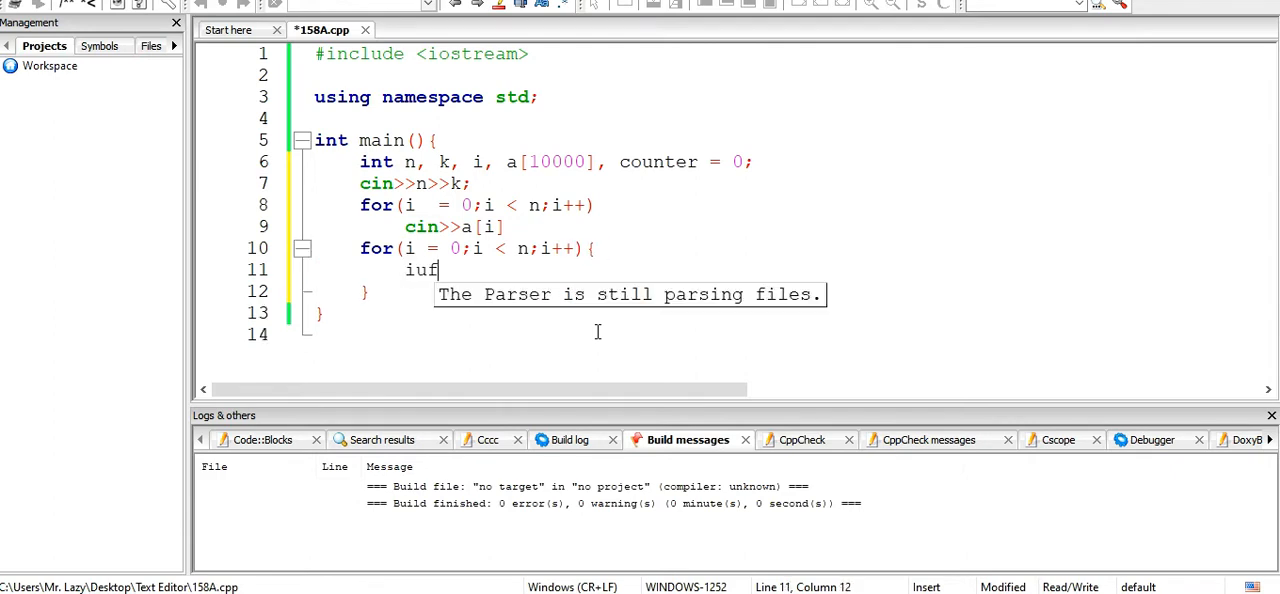
text(if ())
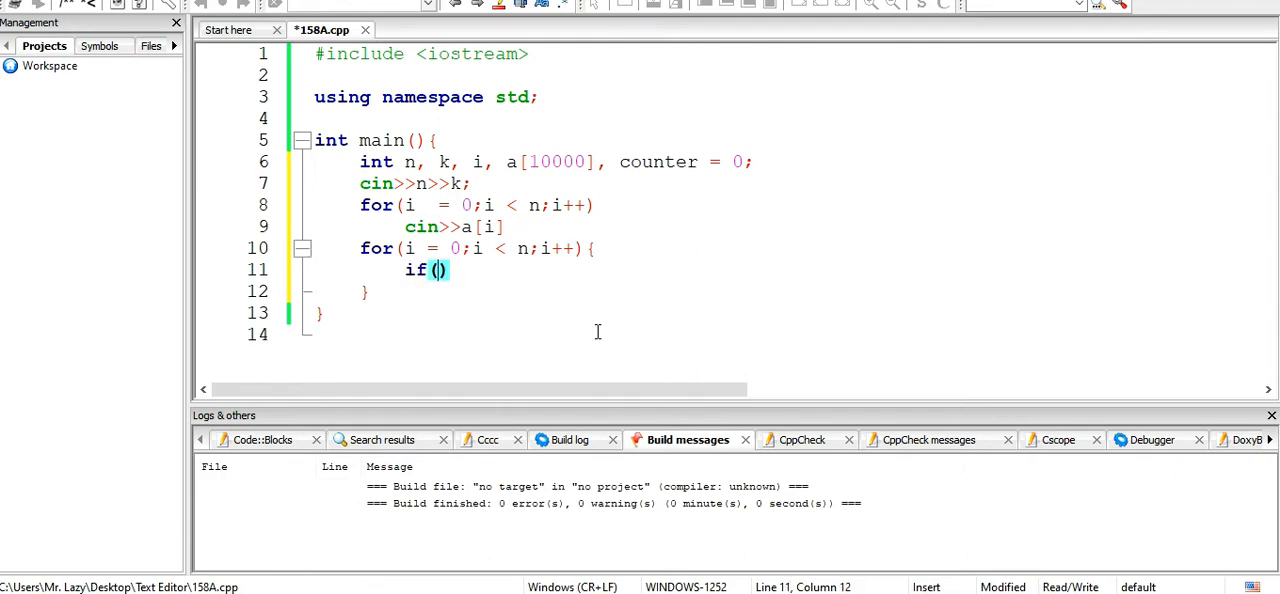
text(a[i])
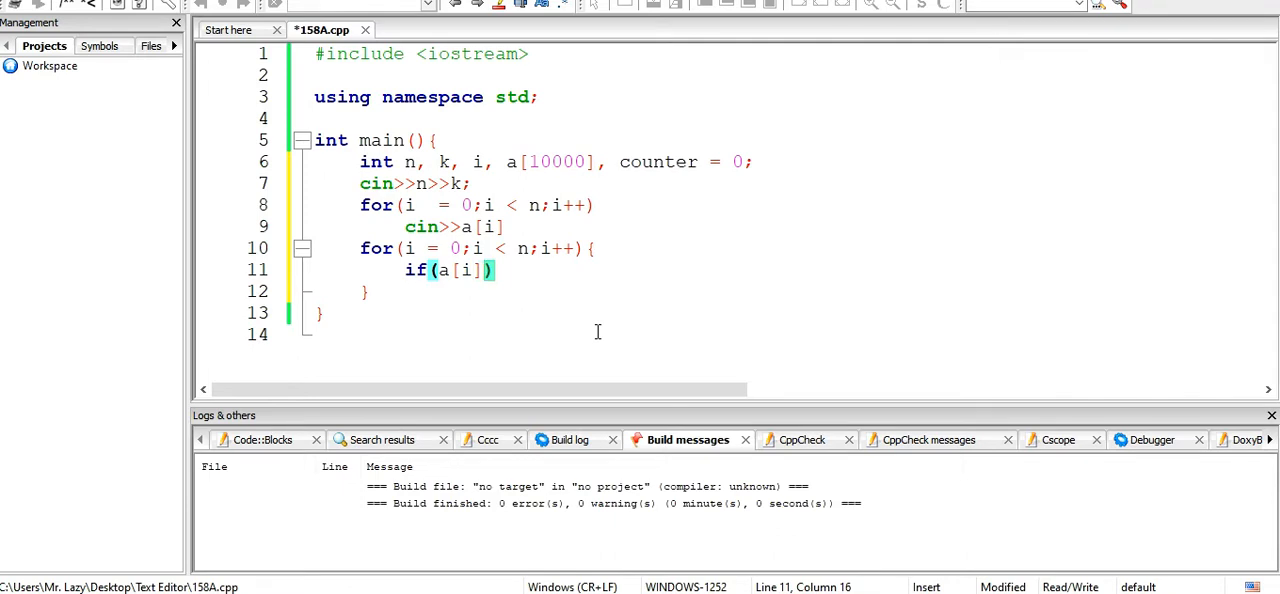
text(>= a)
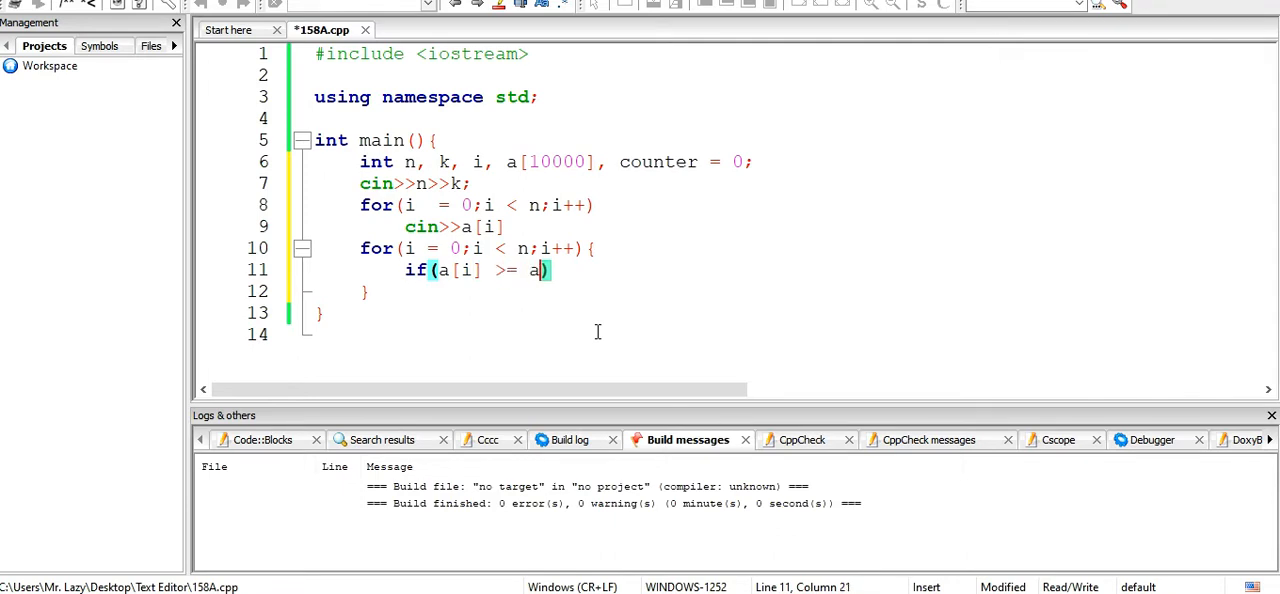
text([k-1])
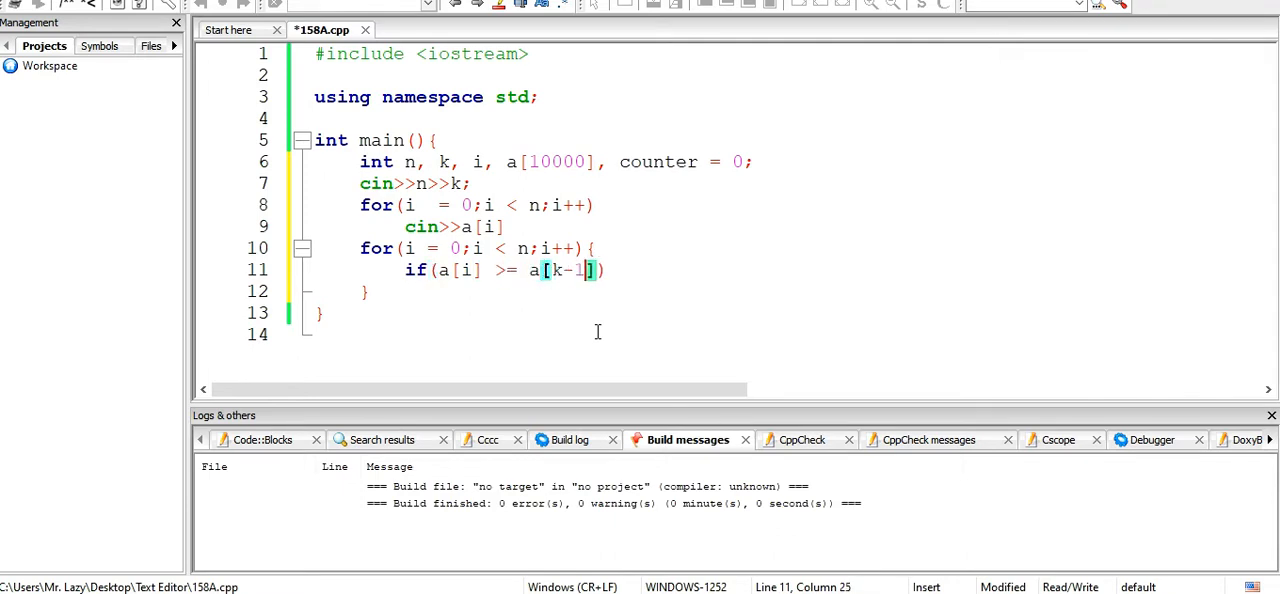
text(&)
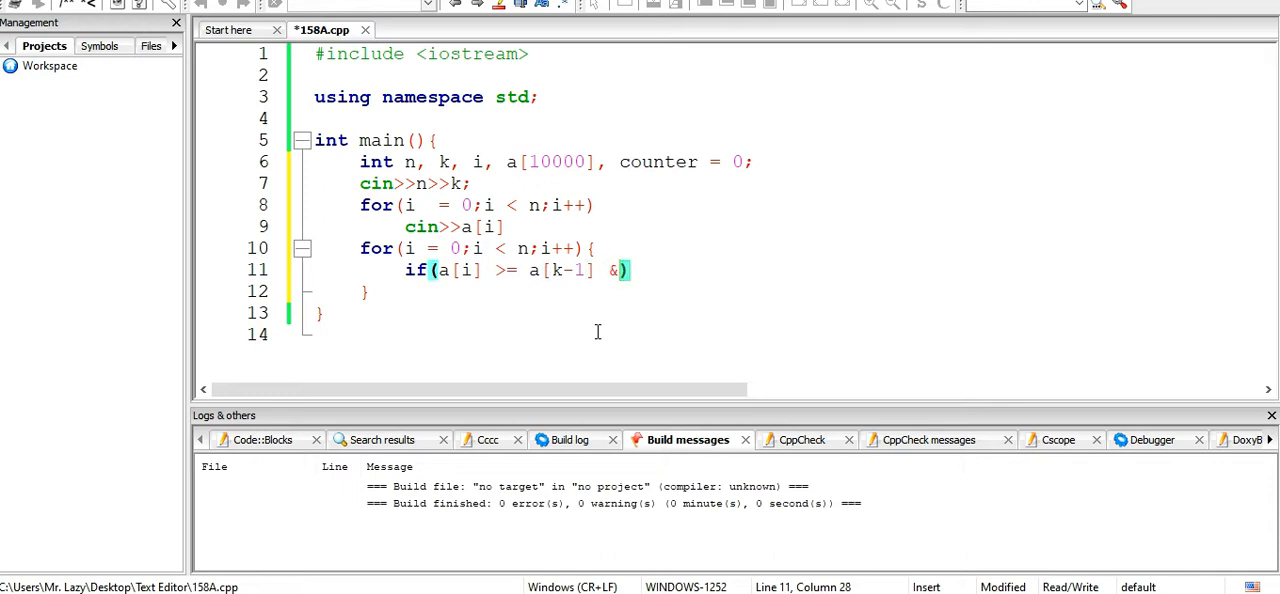
text(& a[i] > 0)
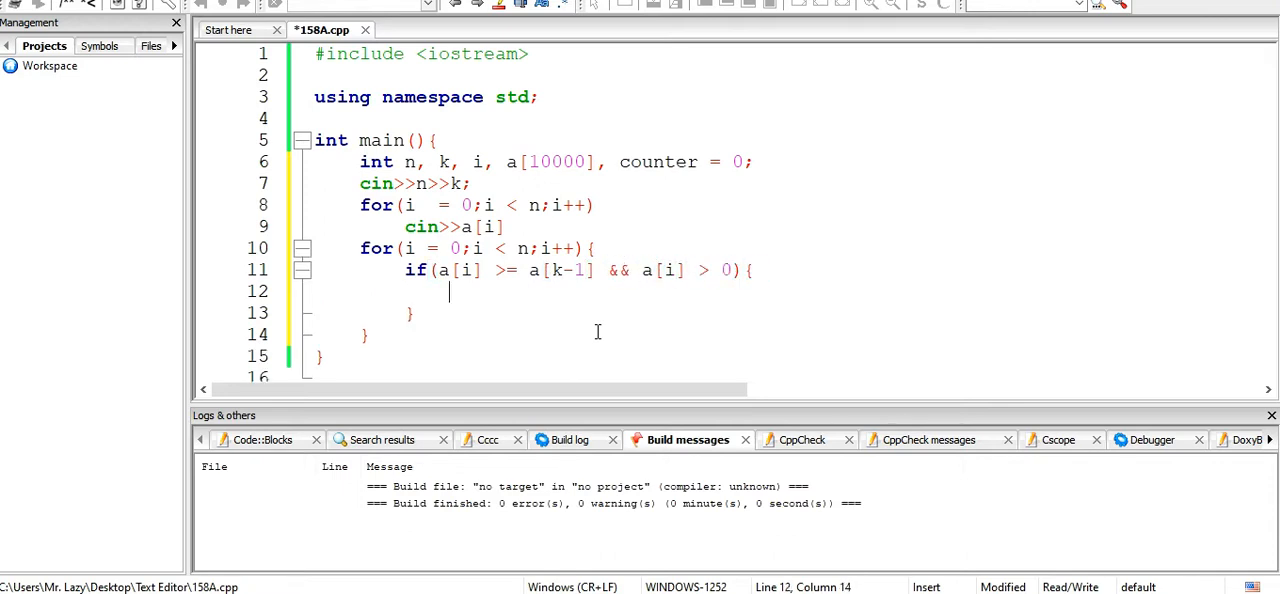
text(counter++;)
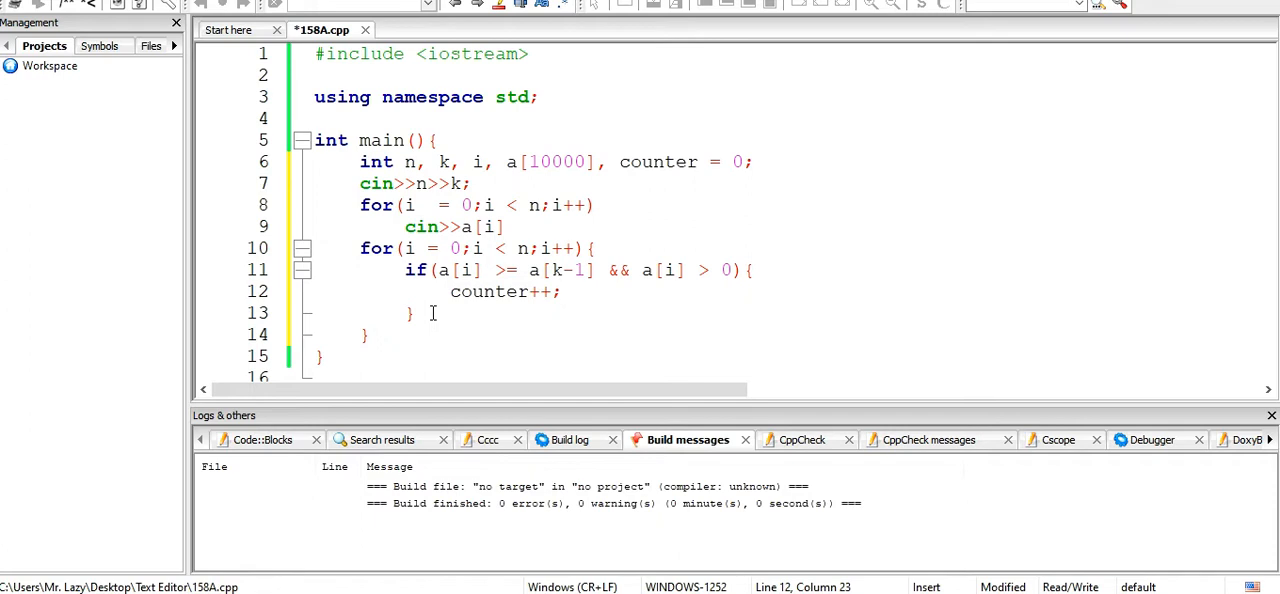
mouse_move(444, 320)
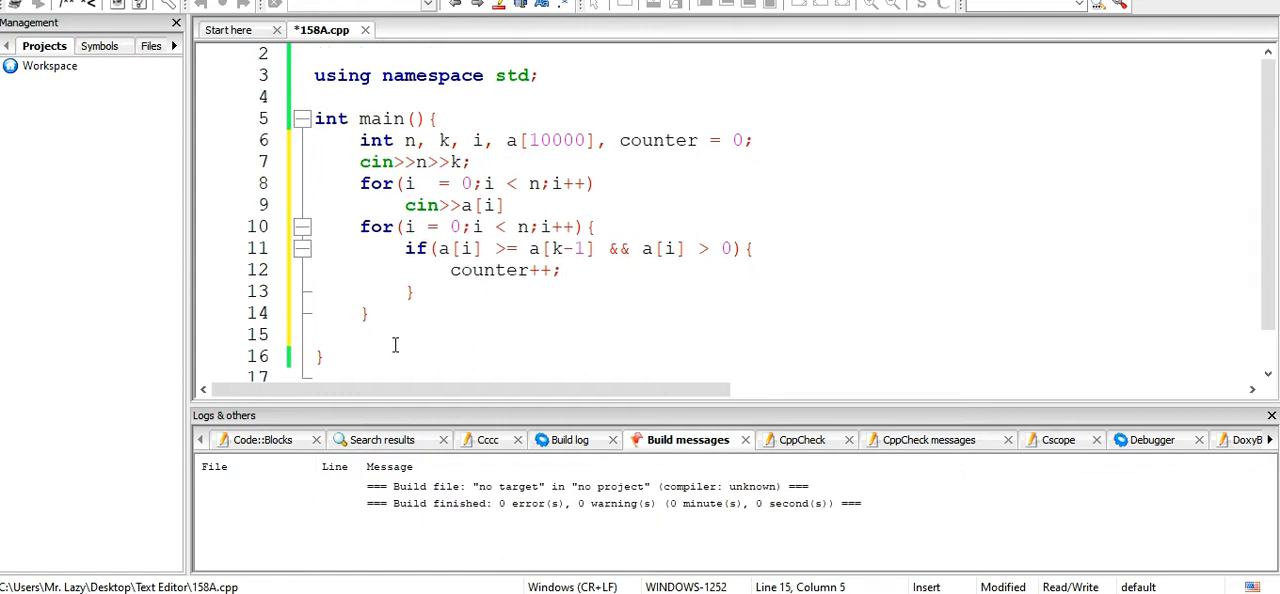
- Add cout<<counter<<endl; after the second loop
text(cout)
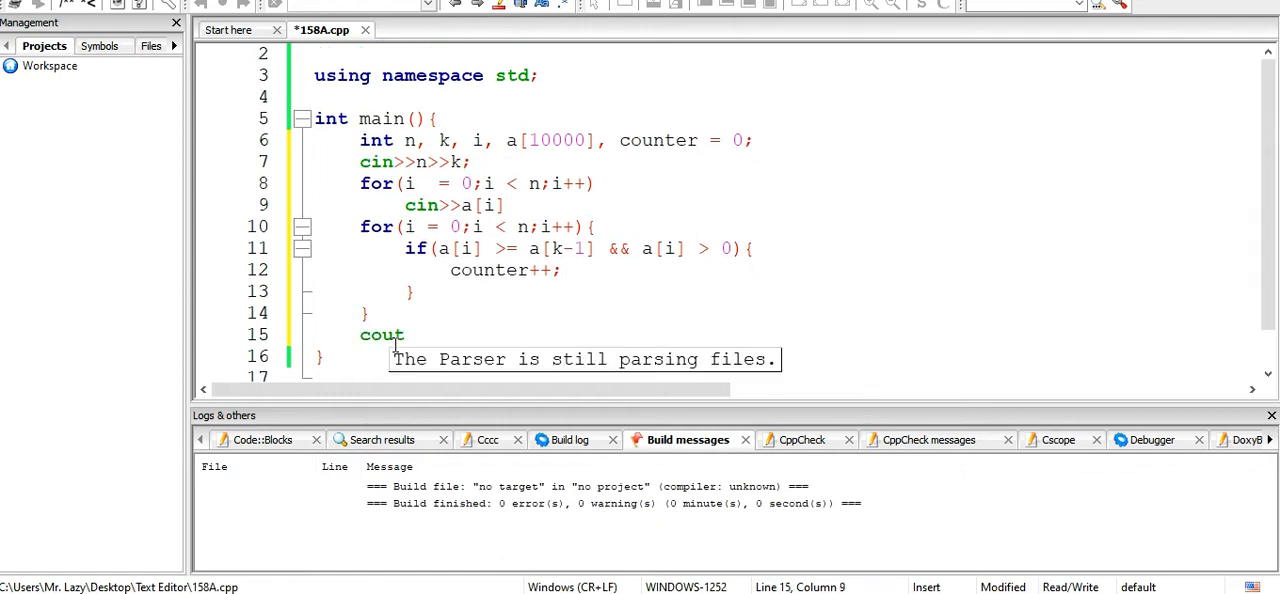
text(<<coun)
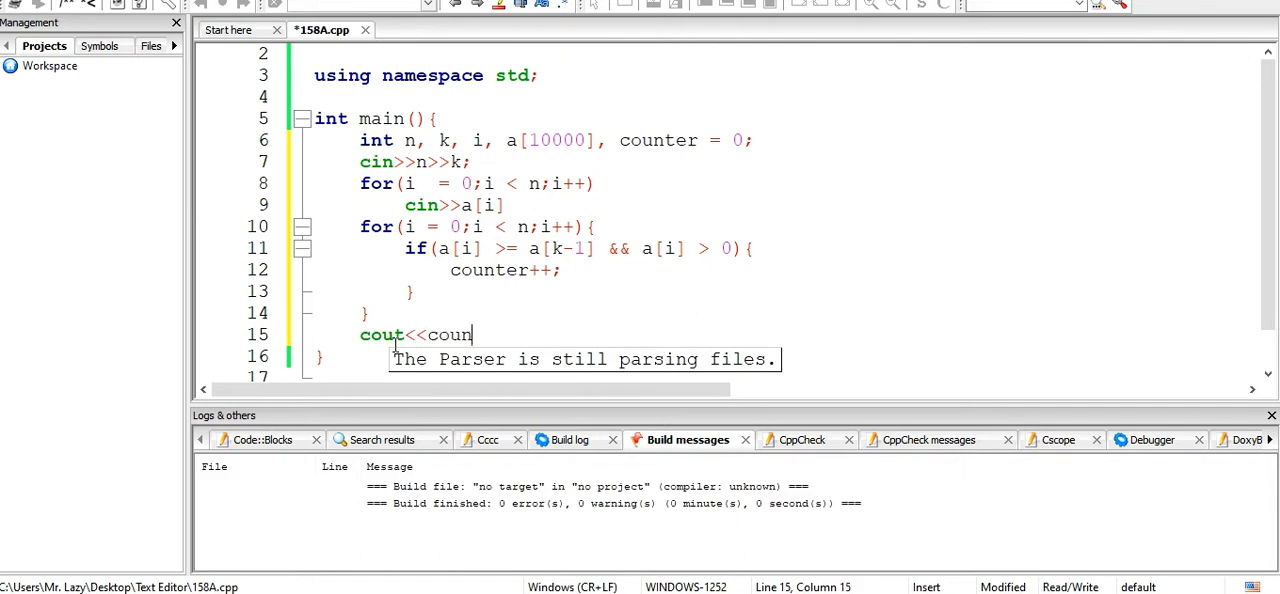
text(ter<)
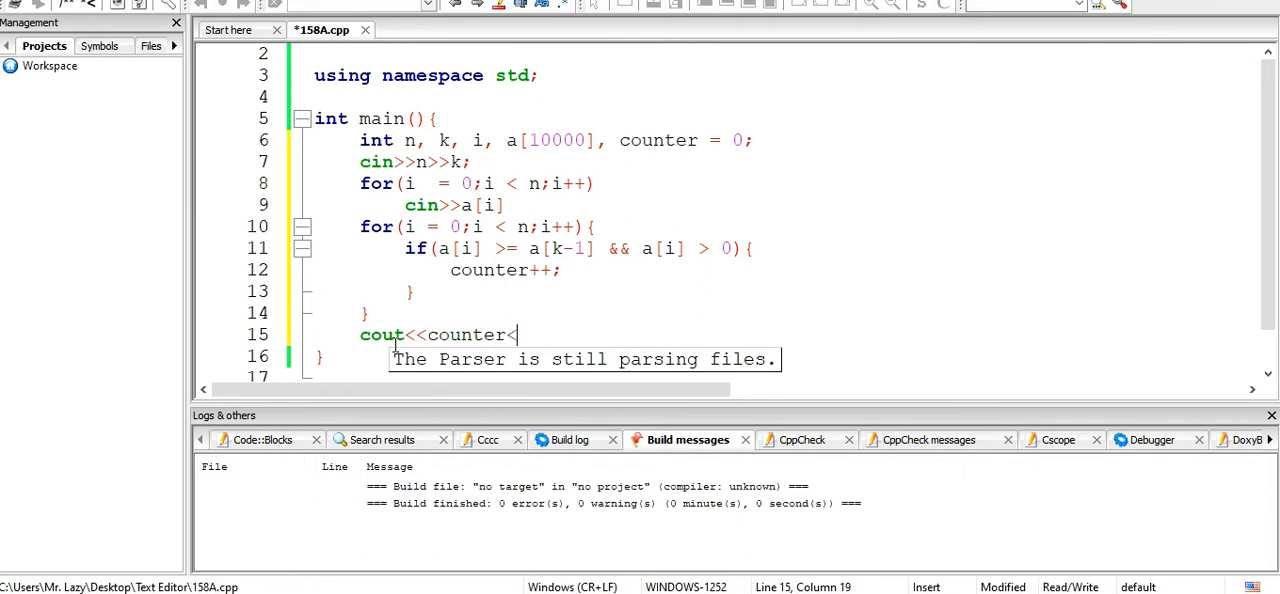
text(<endl;)
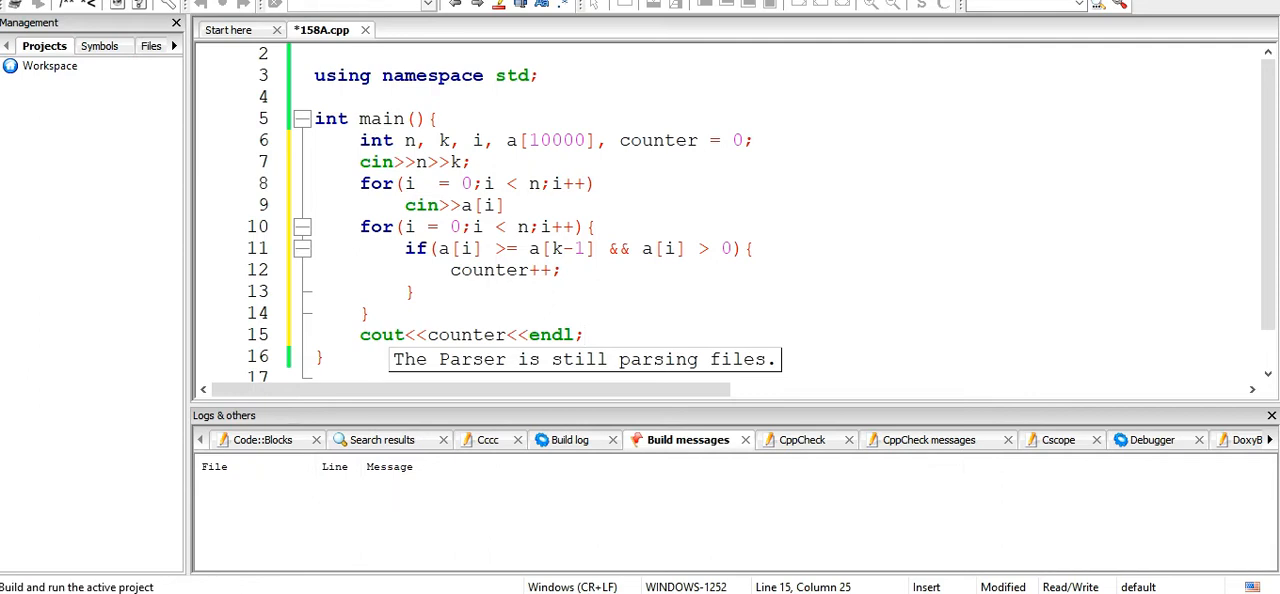
- Build and run, adding the missing semicolon after cin>>a[i], then rebuild successfully
key(ctrl+s)
text(;)
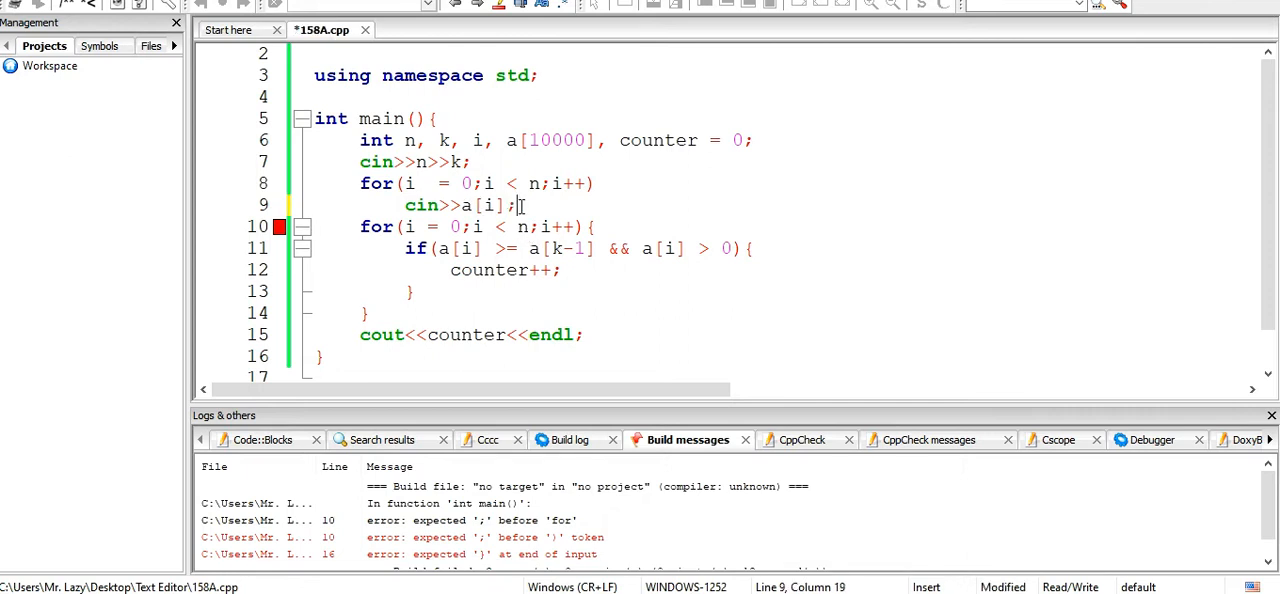
key(ctrl+s)
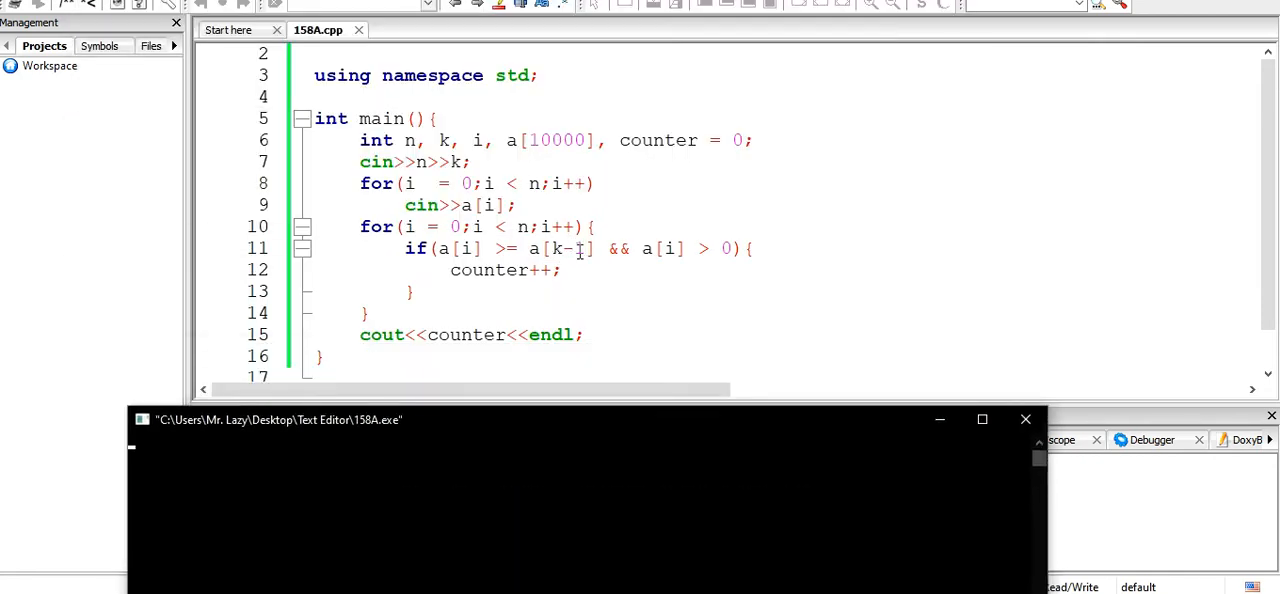
- Enter the first sample 8 5 and 10 9 8 7 7 7 5 5 in the console, getting output 6
text(1)
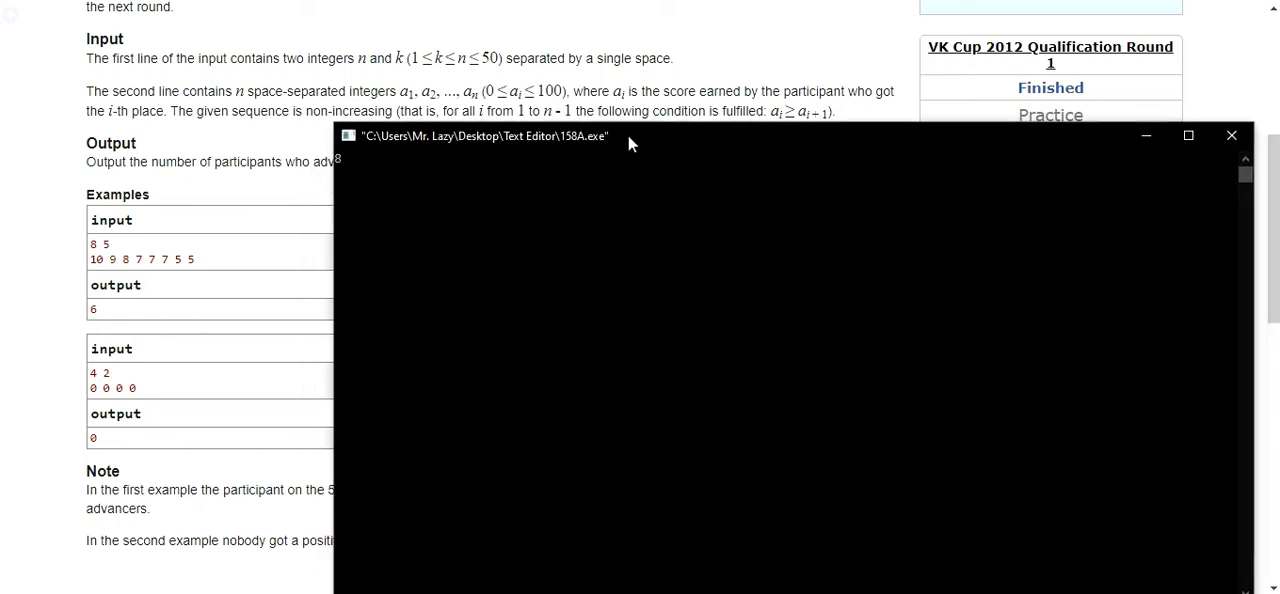
text(5)
text(10 9)
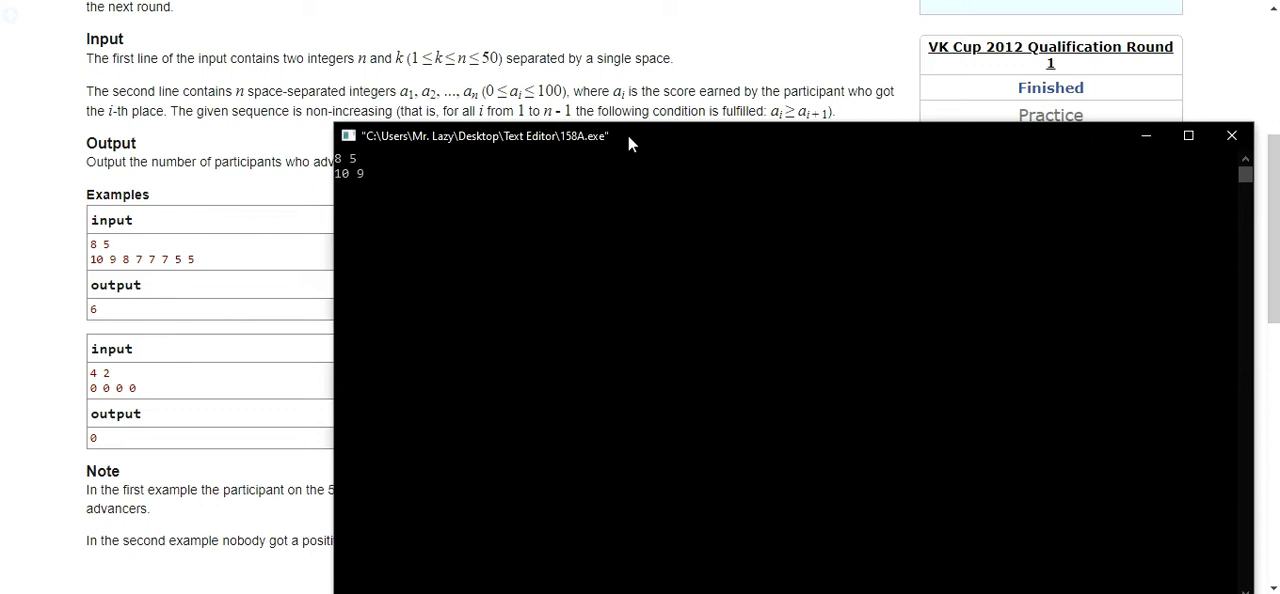
text(8 7 7 7 5 5)
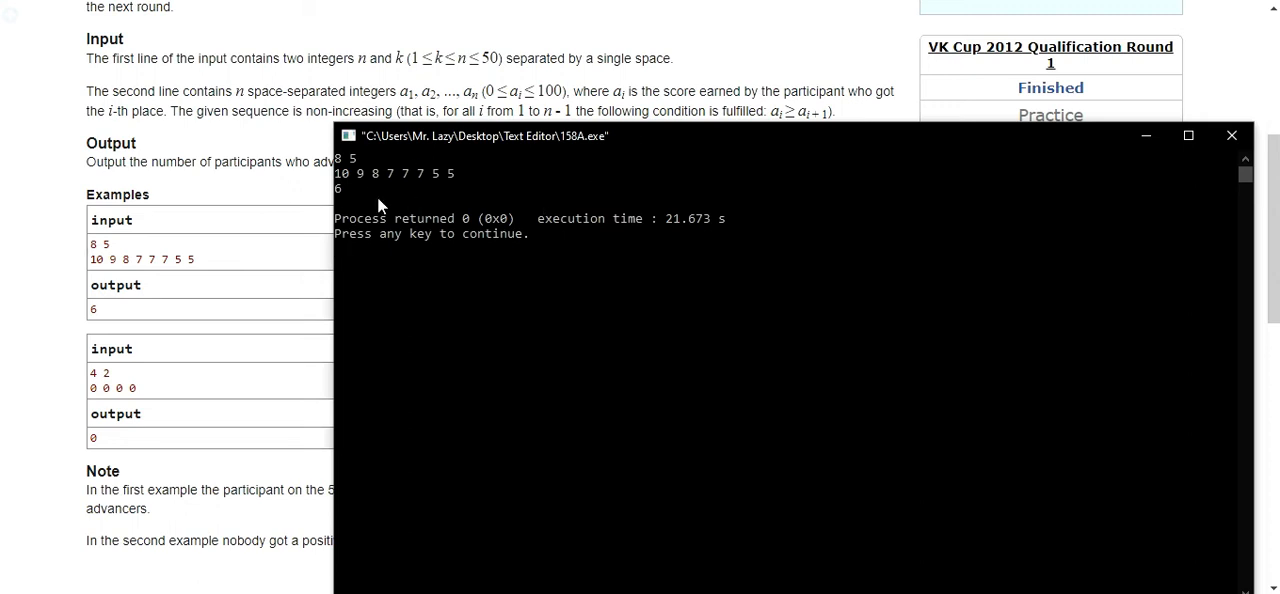
mouse_move(344, 200)
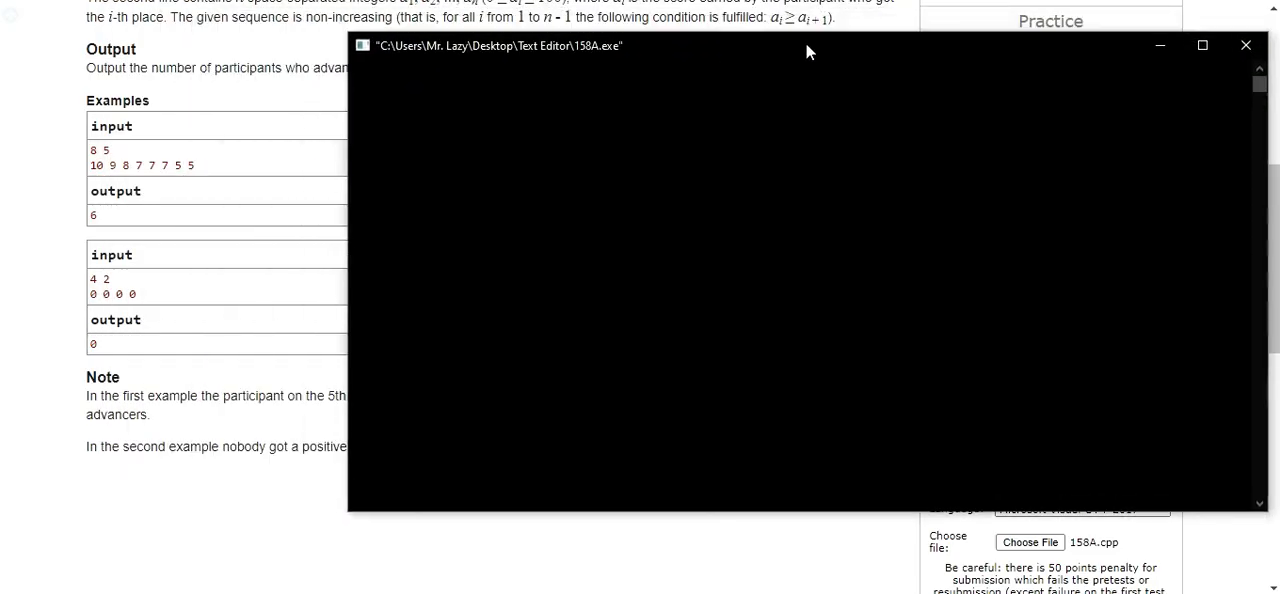
- Enter the second sample 4 2 and 0 0 0 0, confirm output 0, and close the console
text(4 2)
text(0 0 0 0)
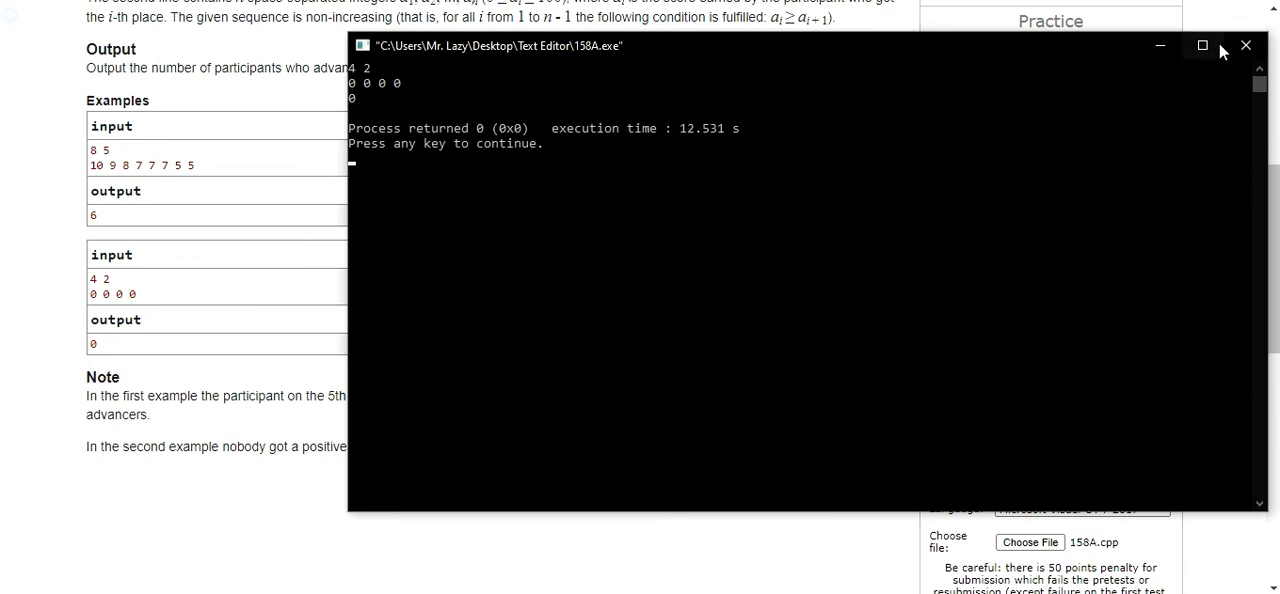
click(1244, 44)
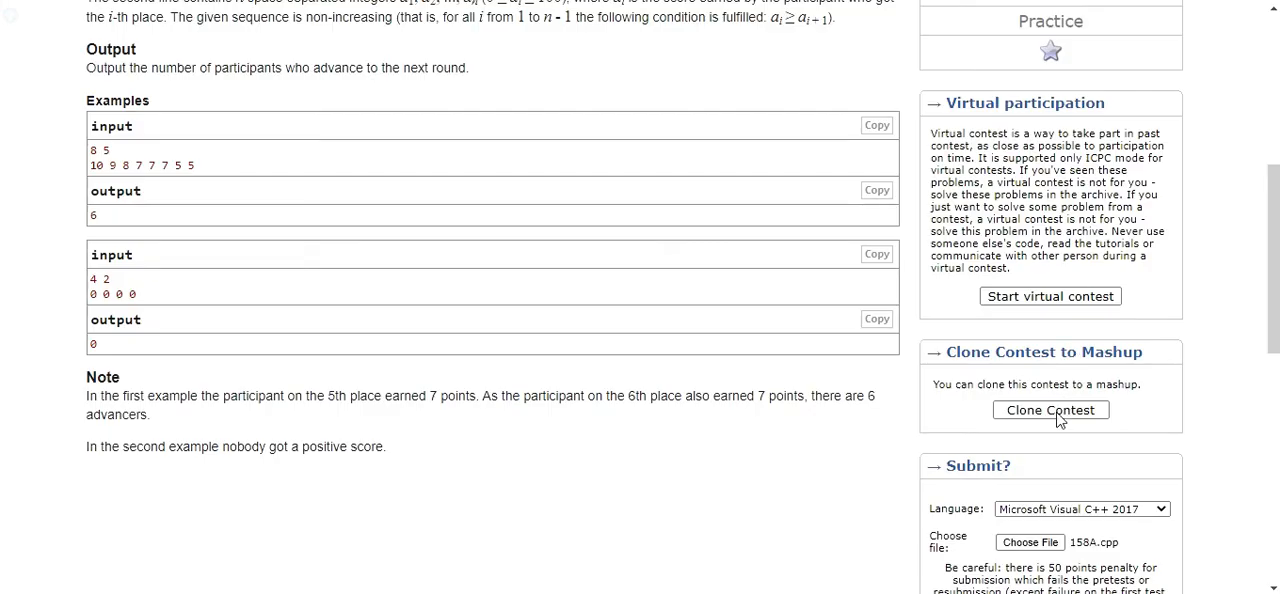
- Attach 158A.cpp to the Codeforces submission form and submit it
scroll(down, 3)
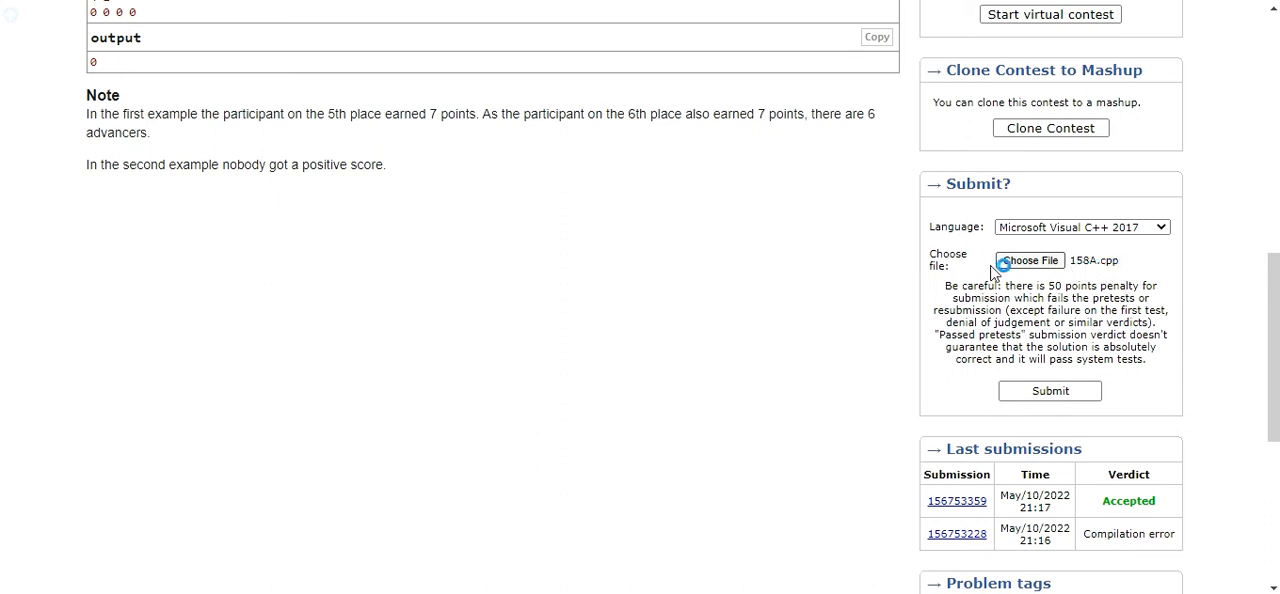
click(1028, 260)
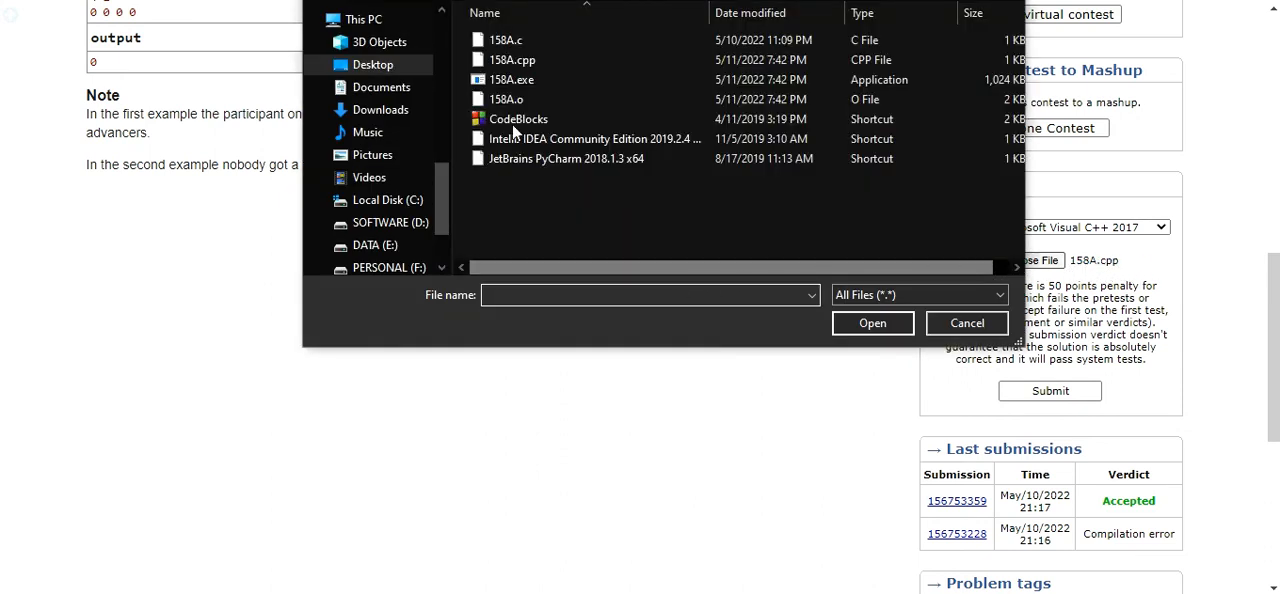
click(512, 60)
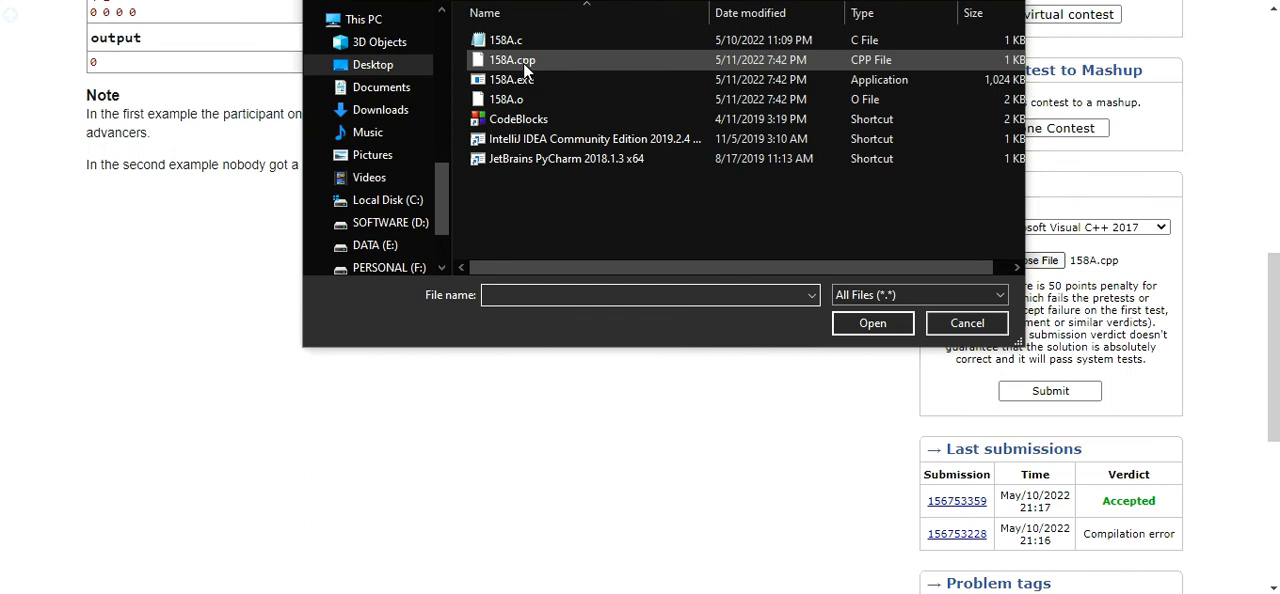
click(512, 60)
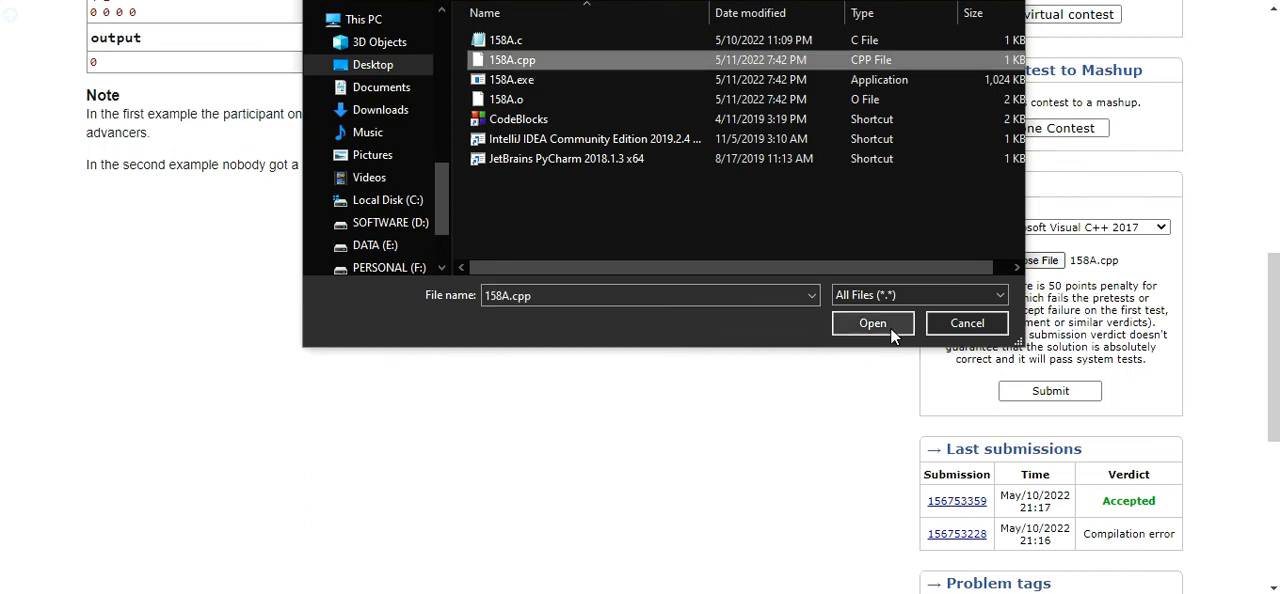
click(872, 322)
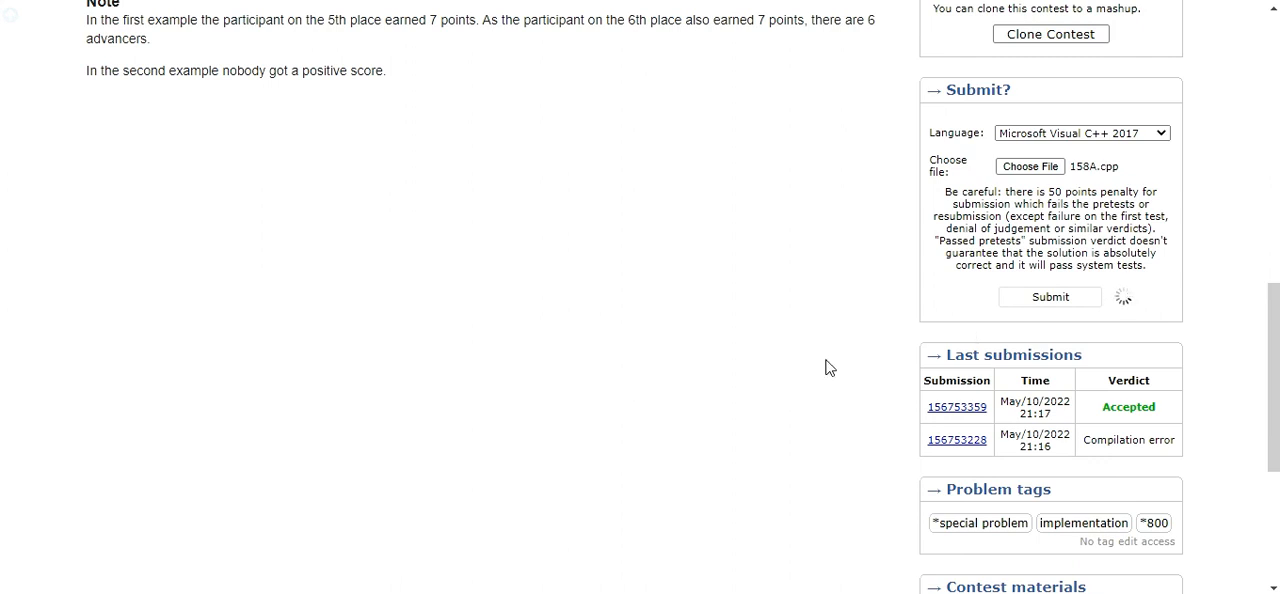
mouse_move(822, 404)
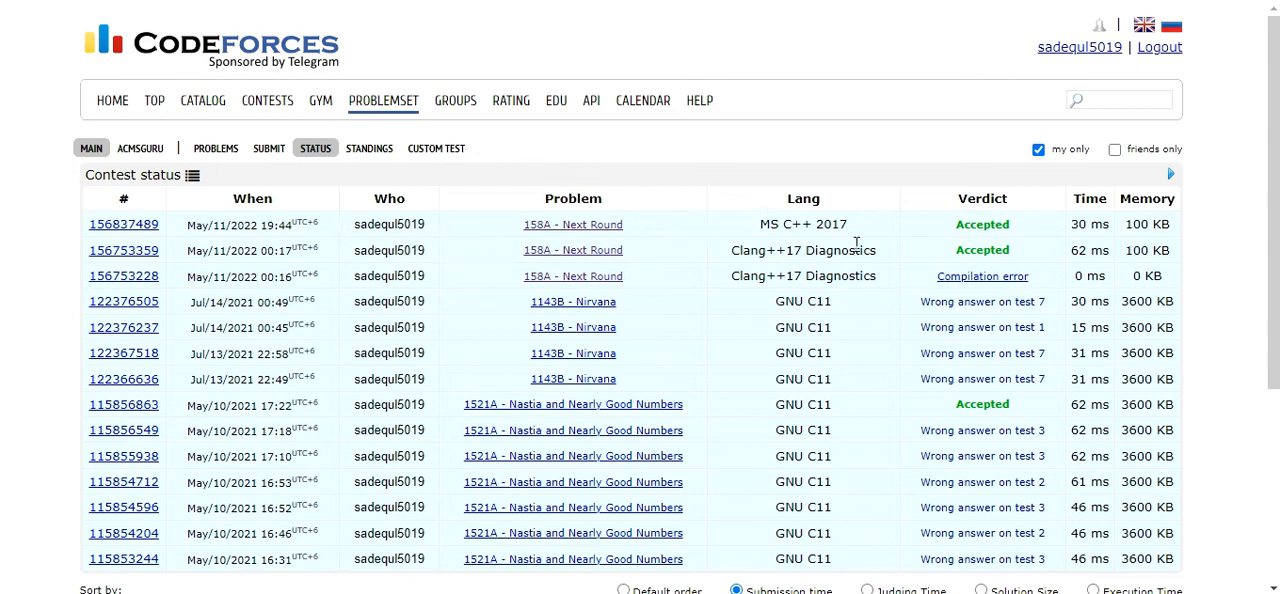
mouse_move(984, 238)
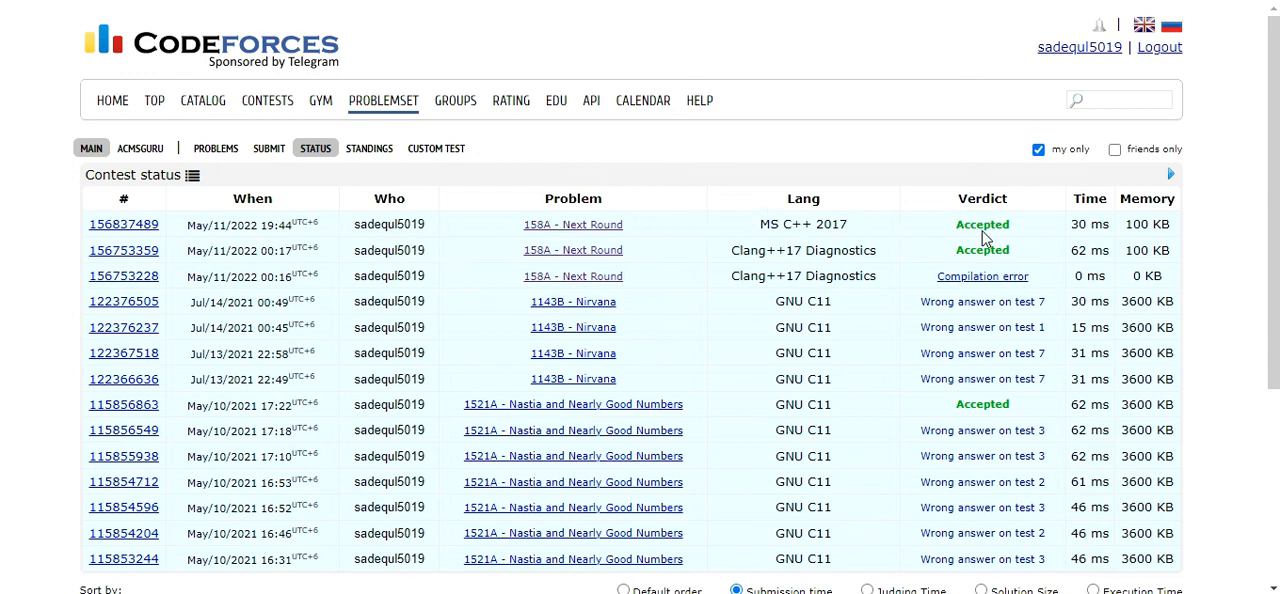